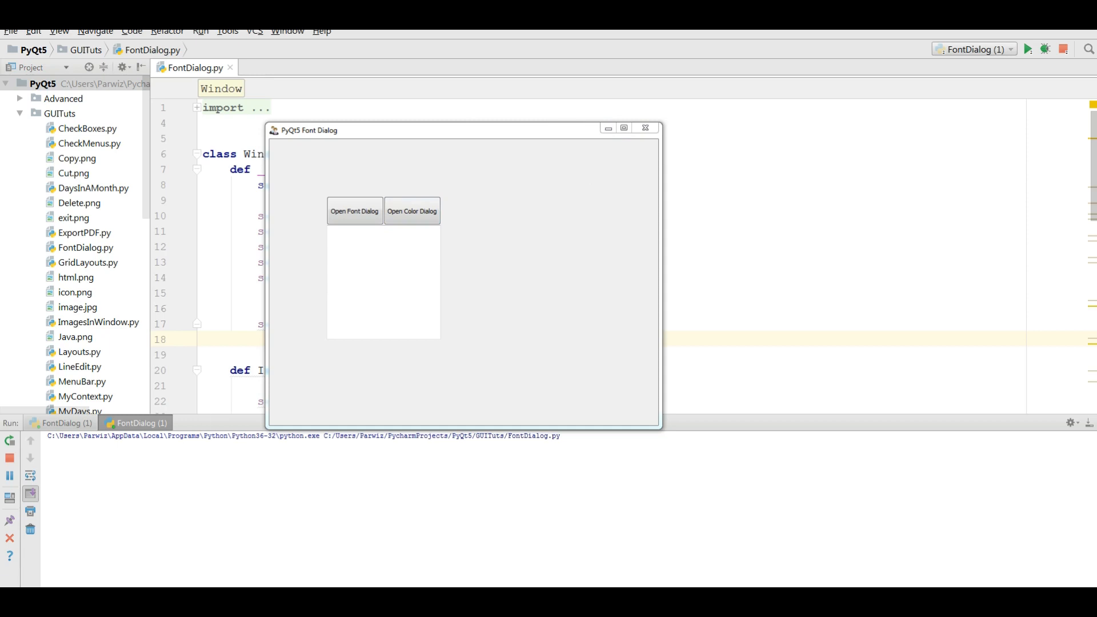
Step: Install PyInstaller with pip in the console, then close the console window
{"action": "left_click", "coordinate": [6, 612]}
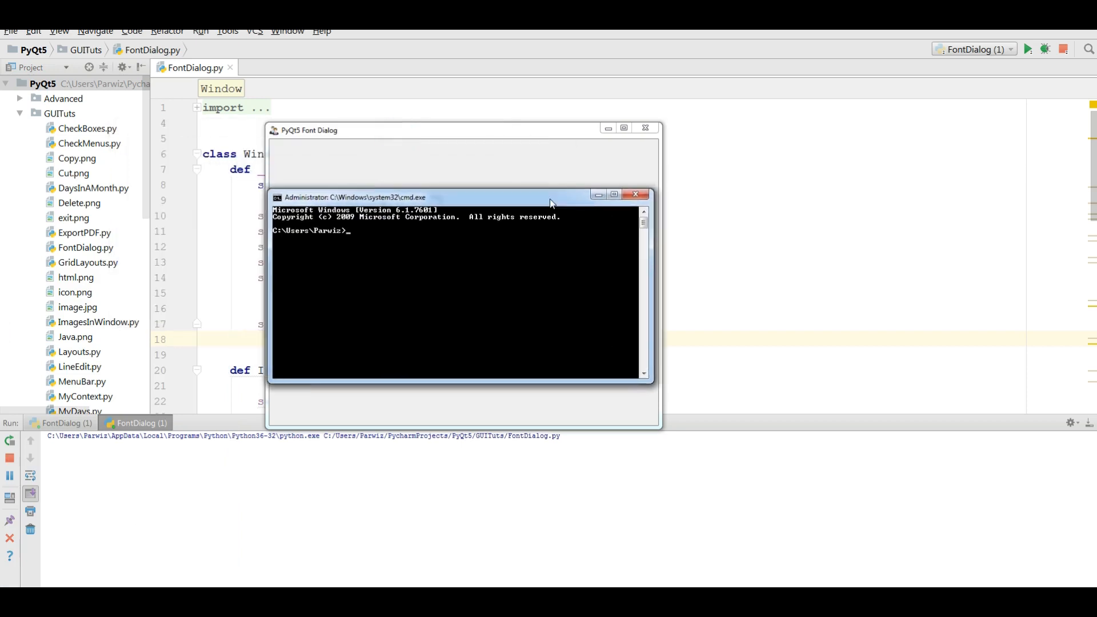
{"action": "type", "text": "pip install p"}
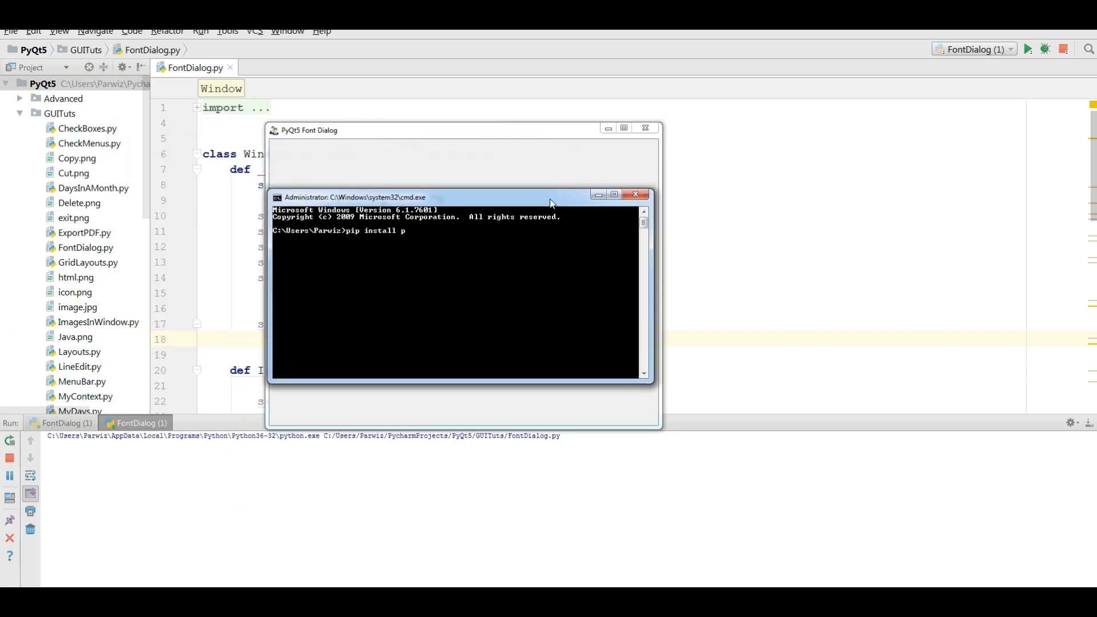
{"action": "type", "text": "yinstaller"}
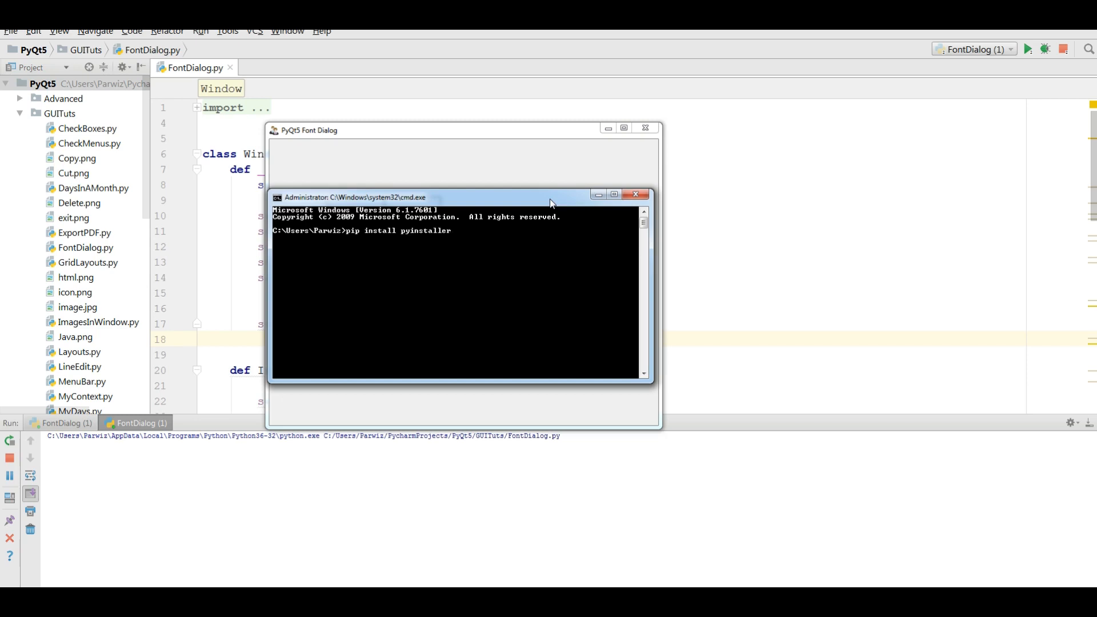
{"action": "mouse_move", "coordinate": [447, 259]}
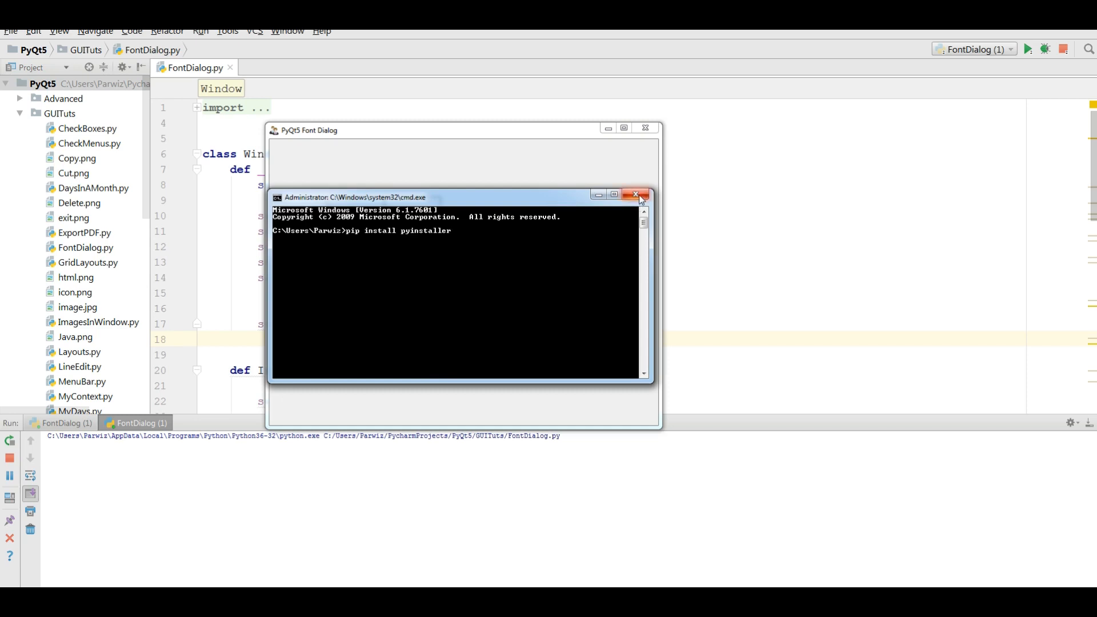
{"action": "left_click", "coordinate": [635, 194]}
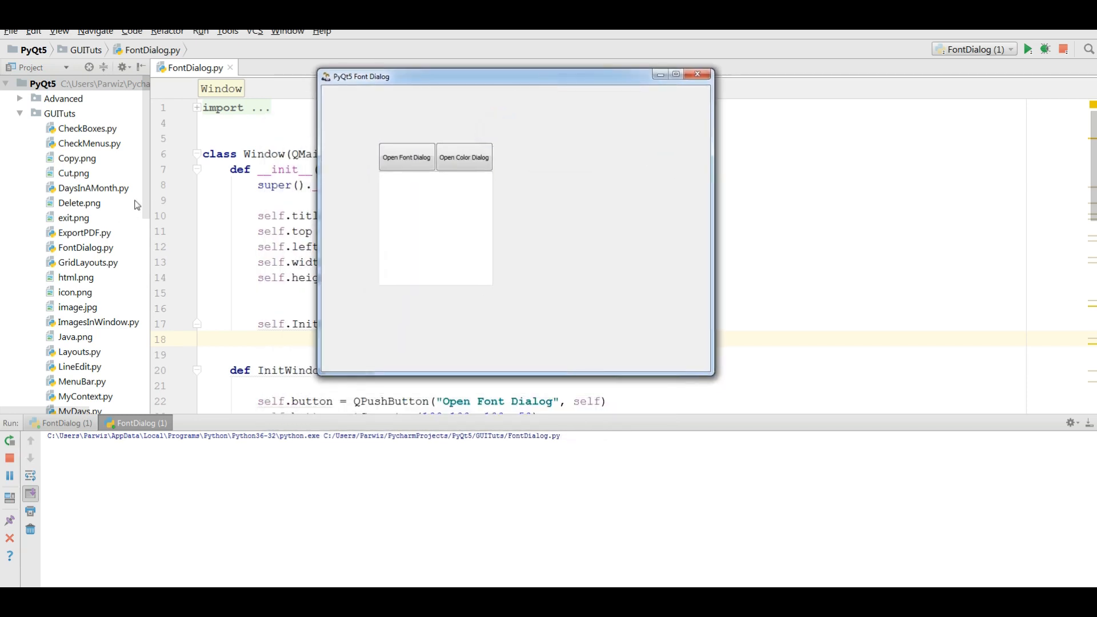
Step: Try the Font Dialog app: set sample text to size 14 and orange, then close it
{"action": "left_click", "coordinate": [697, 74]}
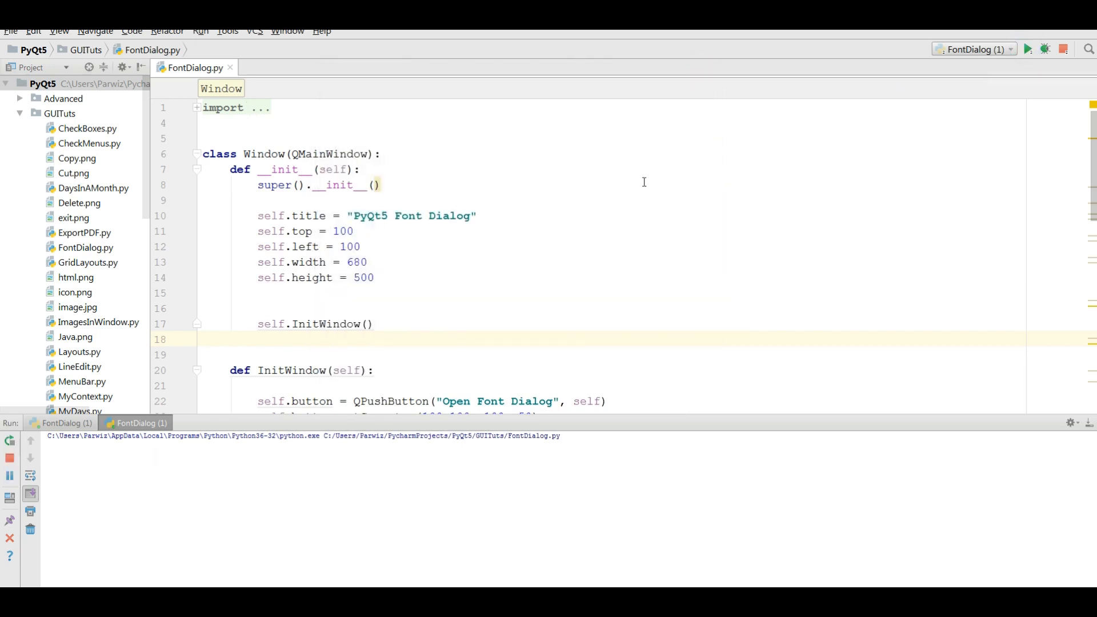
{"action": "left_click", "coordinate": [1027, 49]}
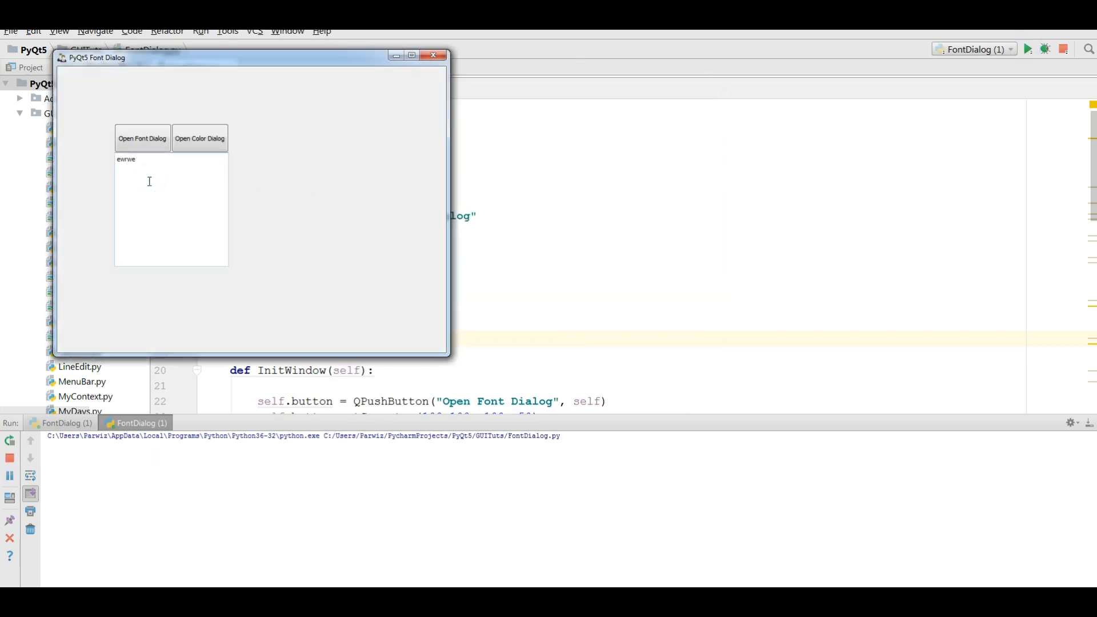
{"action": "left_click", "coordinate": [142, 138]}
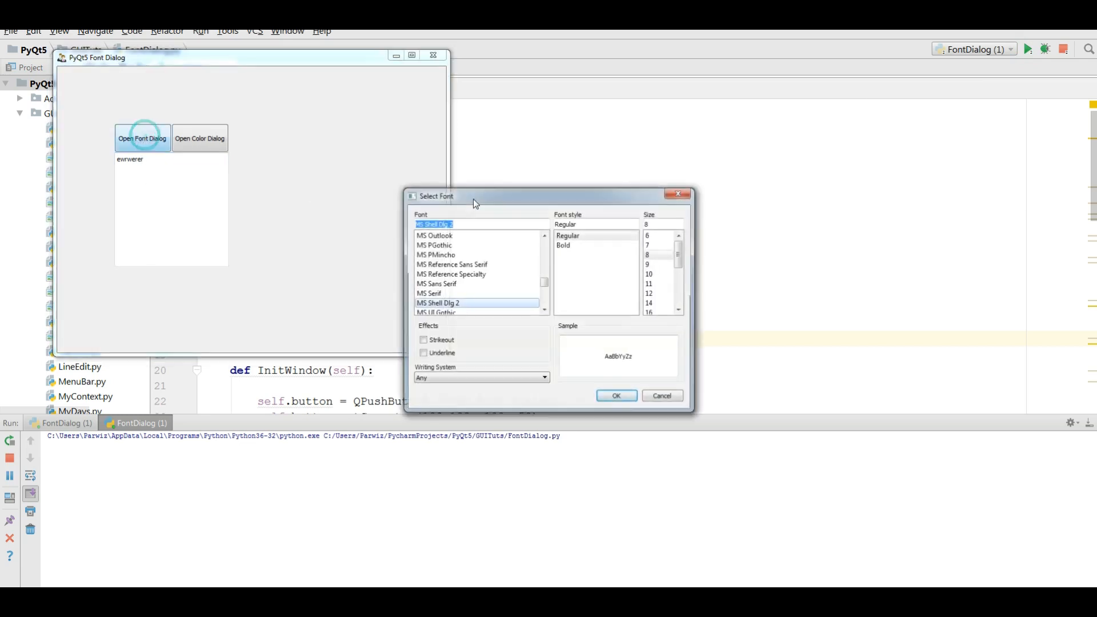
{"action": "left_click", "coordinate": [649, 303]}
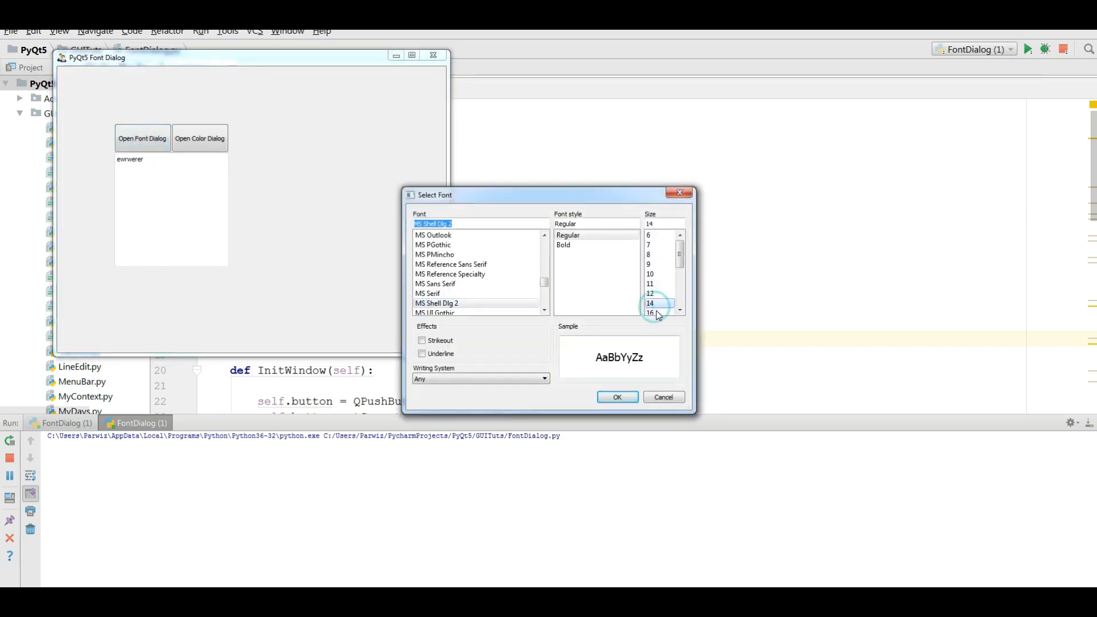
{"action": "left_click", "coordinate": [616, 396]}
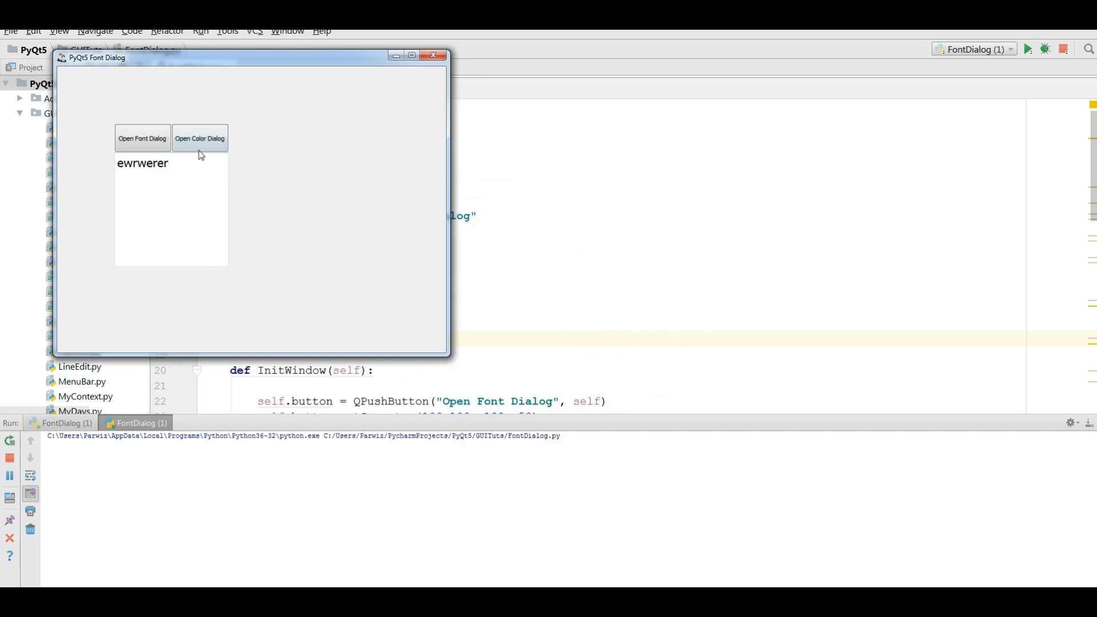
{"action": "left_click", "coordinate": [200, 138]}
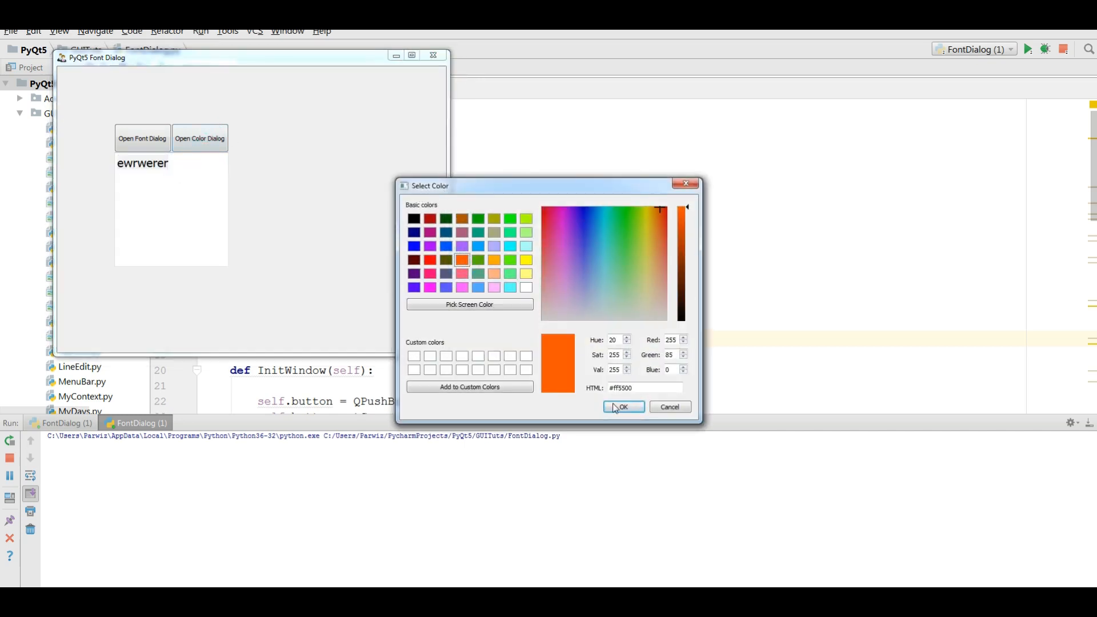
{"action": "left_click", "coordinate": [622, 406]}
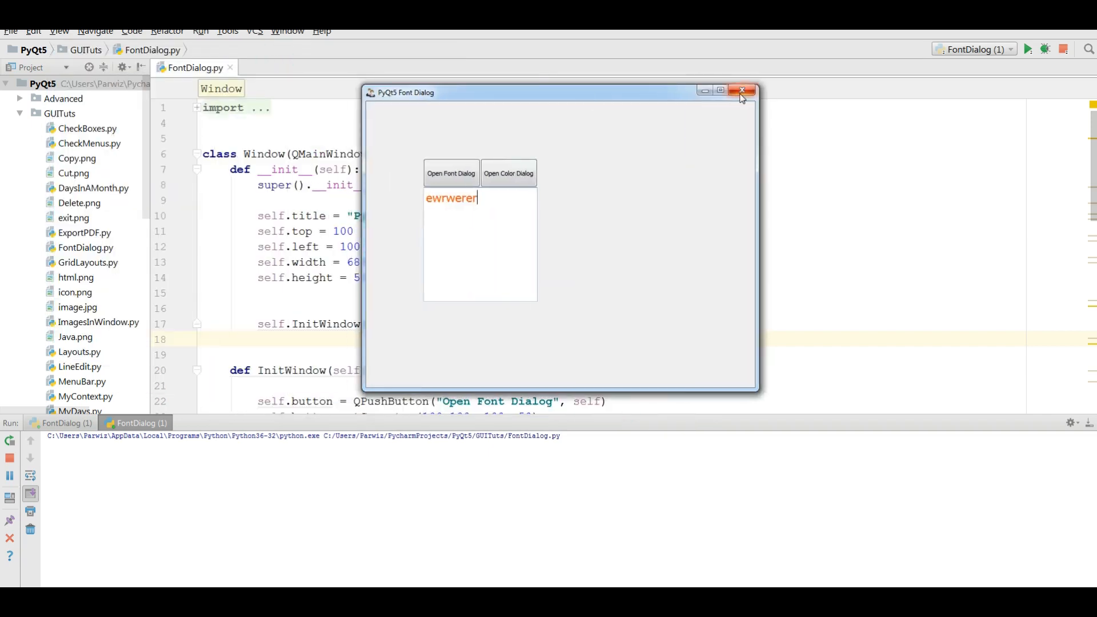
{"action": "left_click", "coordinate": [743, 91]}
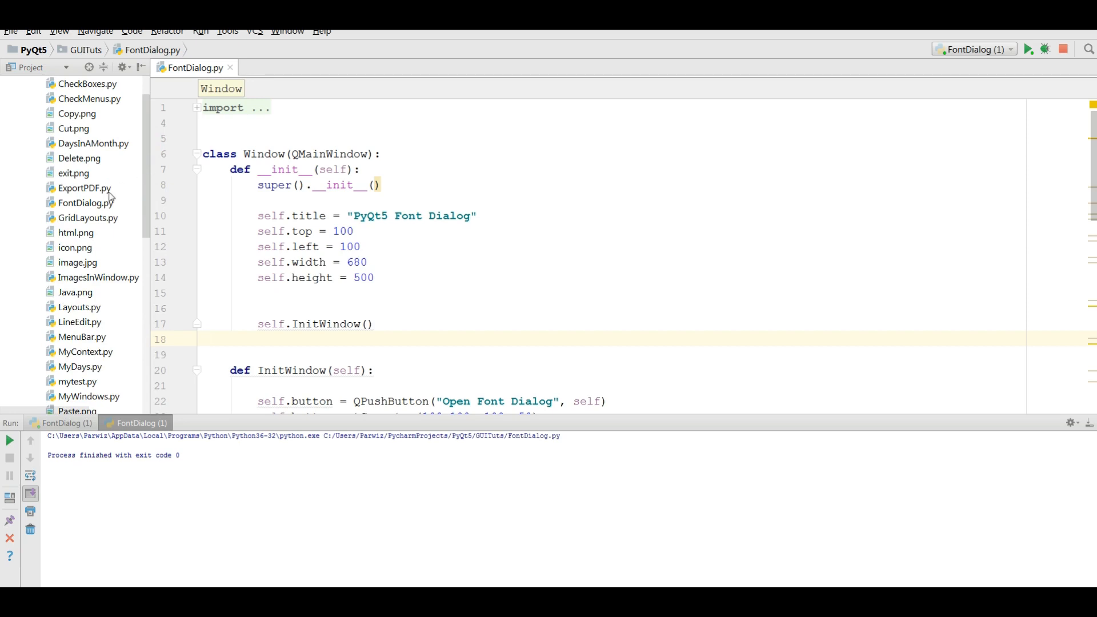
Step: Show FontDialog.py from the project tree in Windows Explorer
{"action": "right_click", "coordinate": [83, 202]}
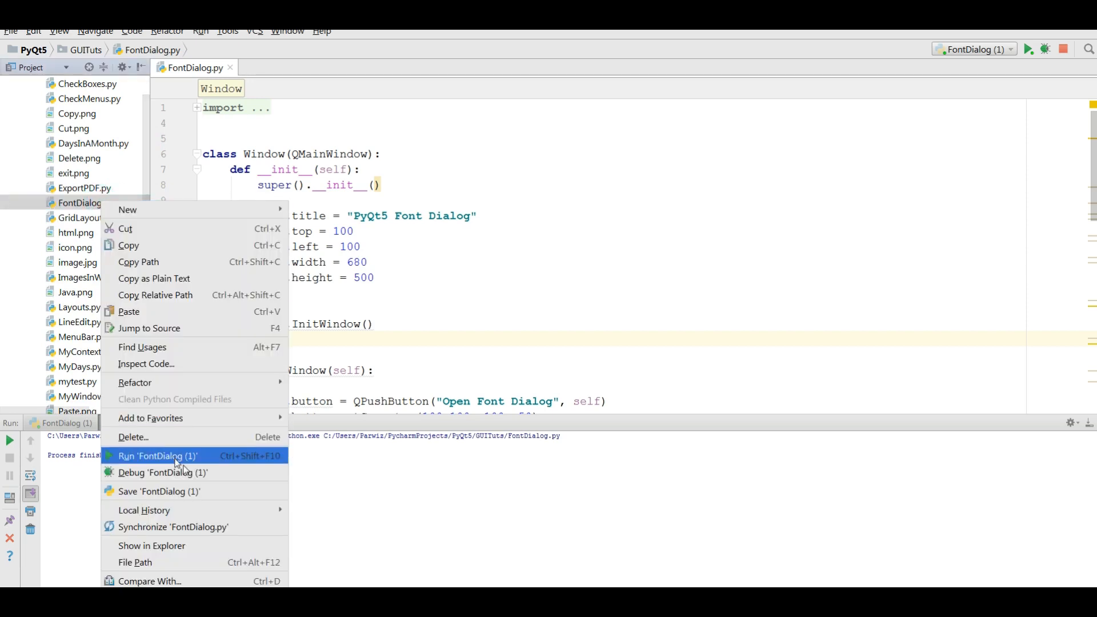
{"action": "left_click", "coordinate": [158, 456]}
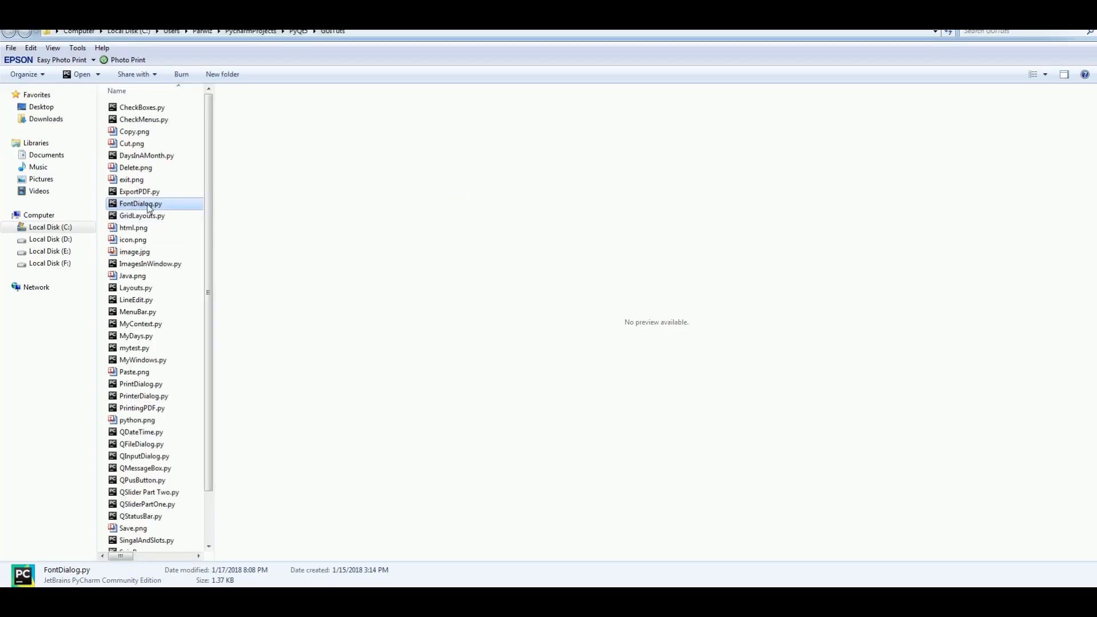
Step: Copy FontDialog.py and browse into the Python36-32 Scripts folder
{"action": "right_click", "coordinate": [139, 204]}
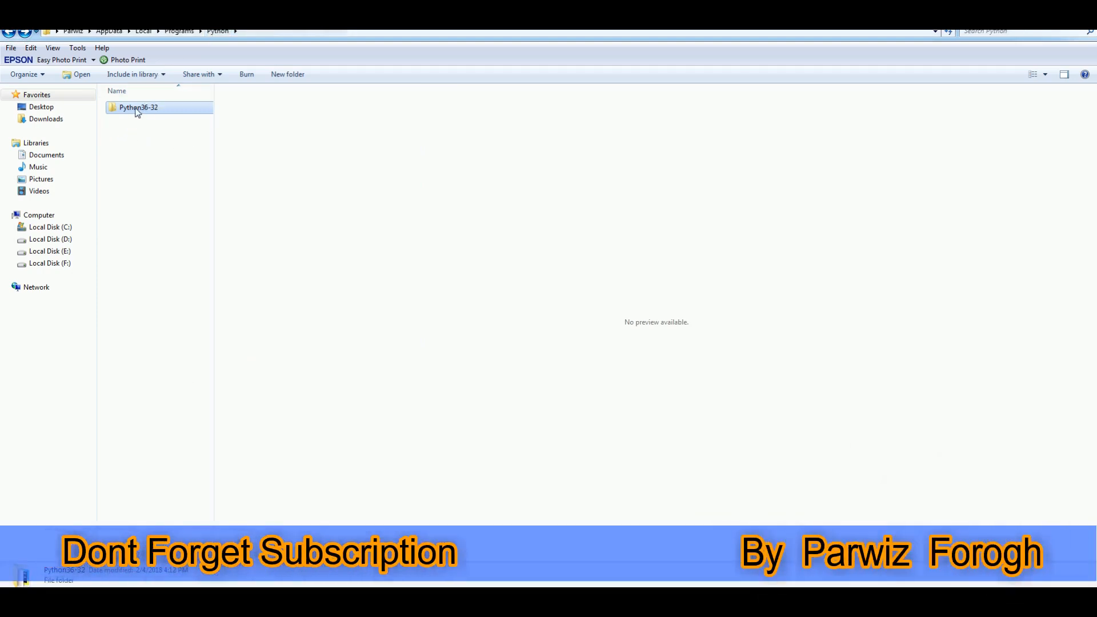
{"action": "double_click", "coordinate": [138, 108]}
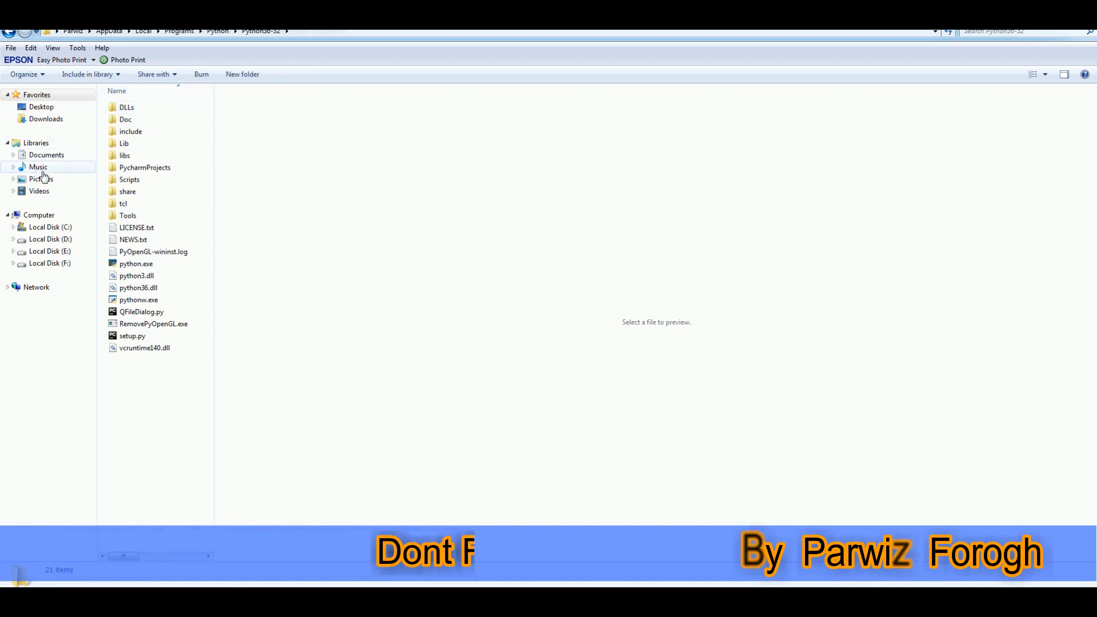
{"action": "mouse_move", "coordinate": [129, 179]}
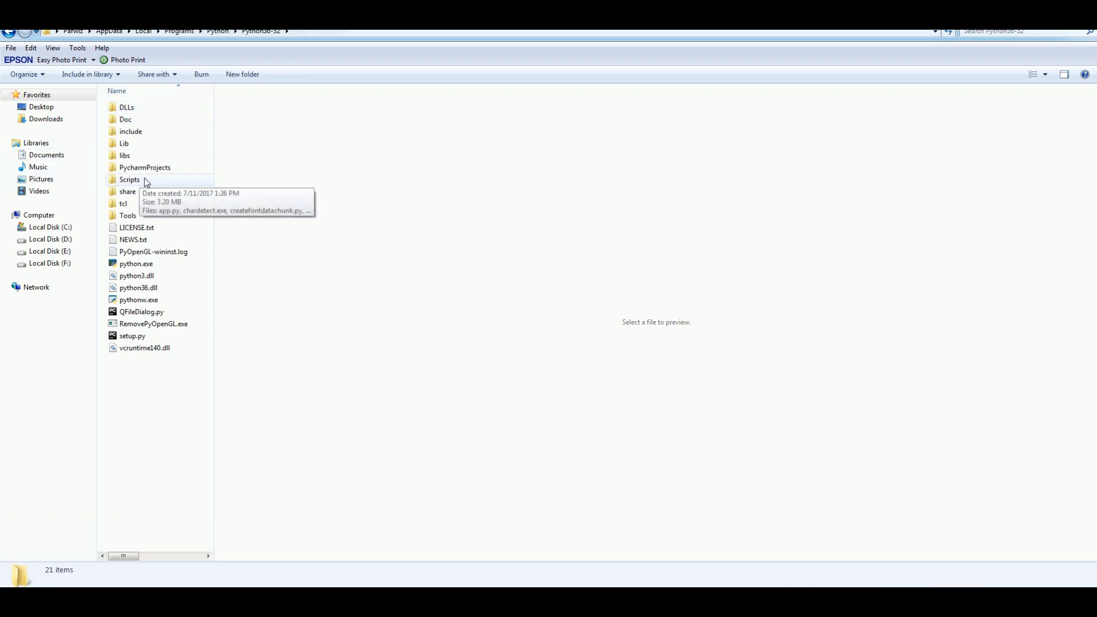
{"action": "double_click", "coordinate": [129, 179]}
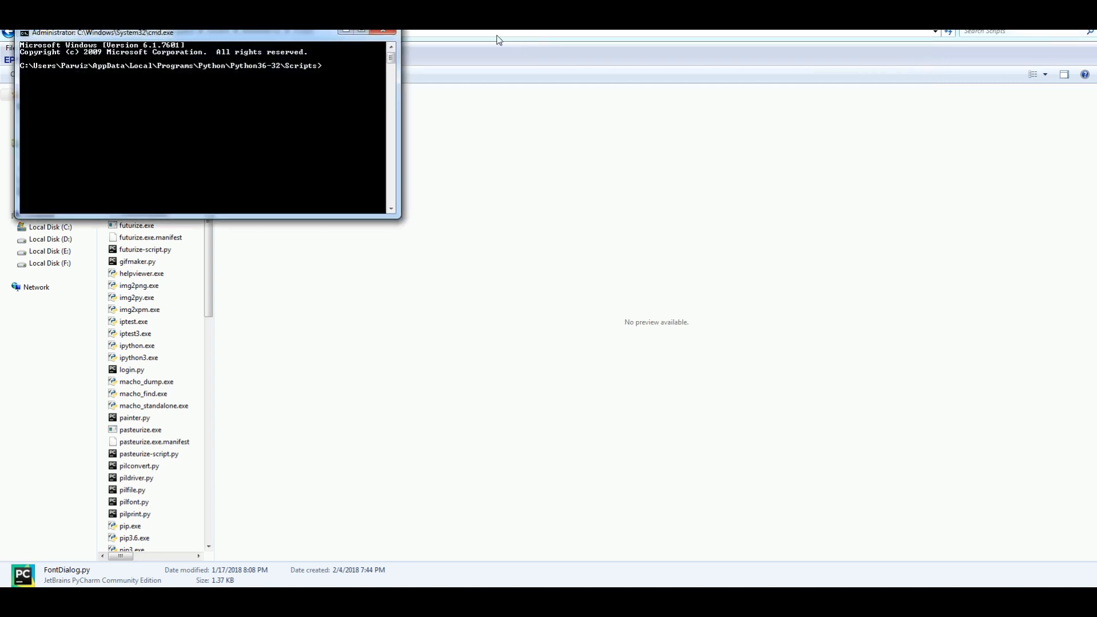
Step: Run 'pyinstaller FontDialog.py' at the Scripts prompt to build the app
{"action": "left_click_drag", "start_coordinate": [204, 32], "coordinate": [487, 204]}
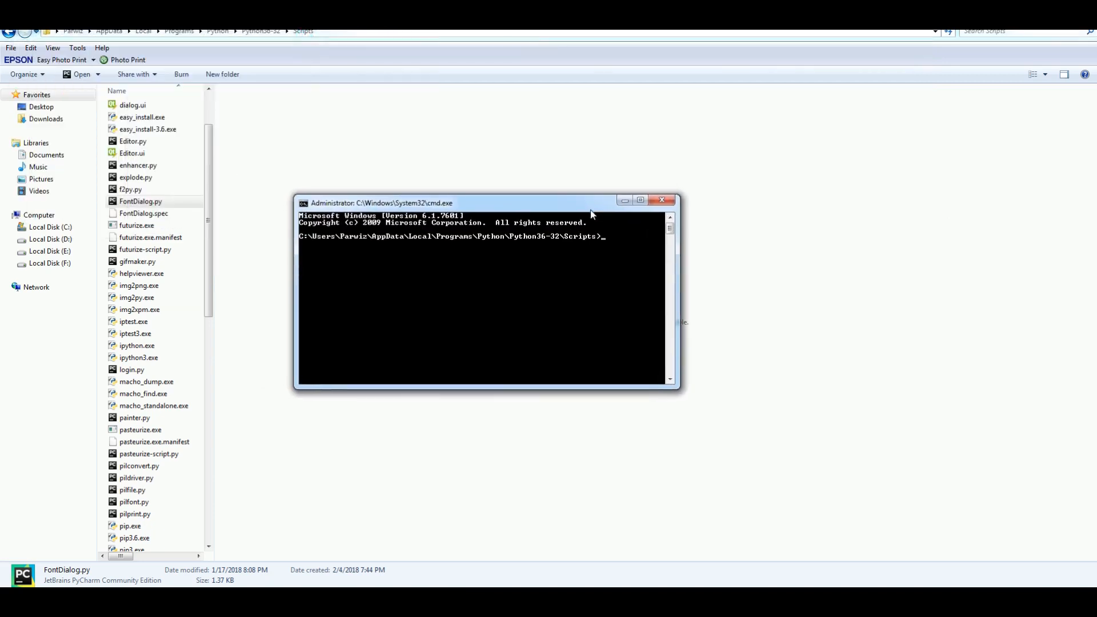
{"action": "mouse_move", "coordinate": [623, 260]}
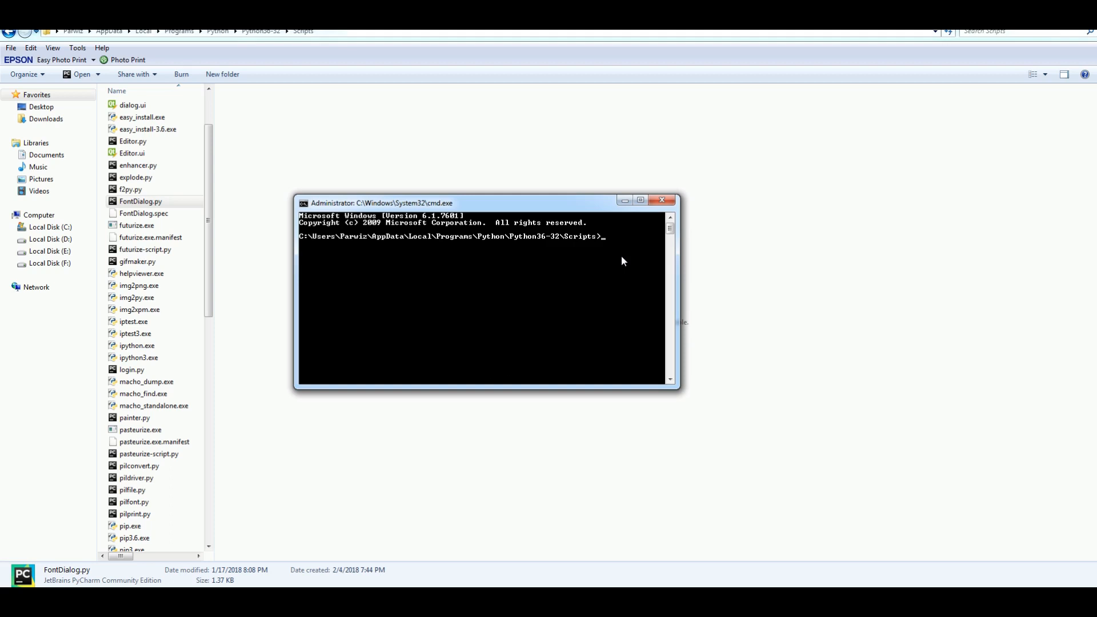
{"action": "type", "text": "p"}
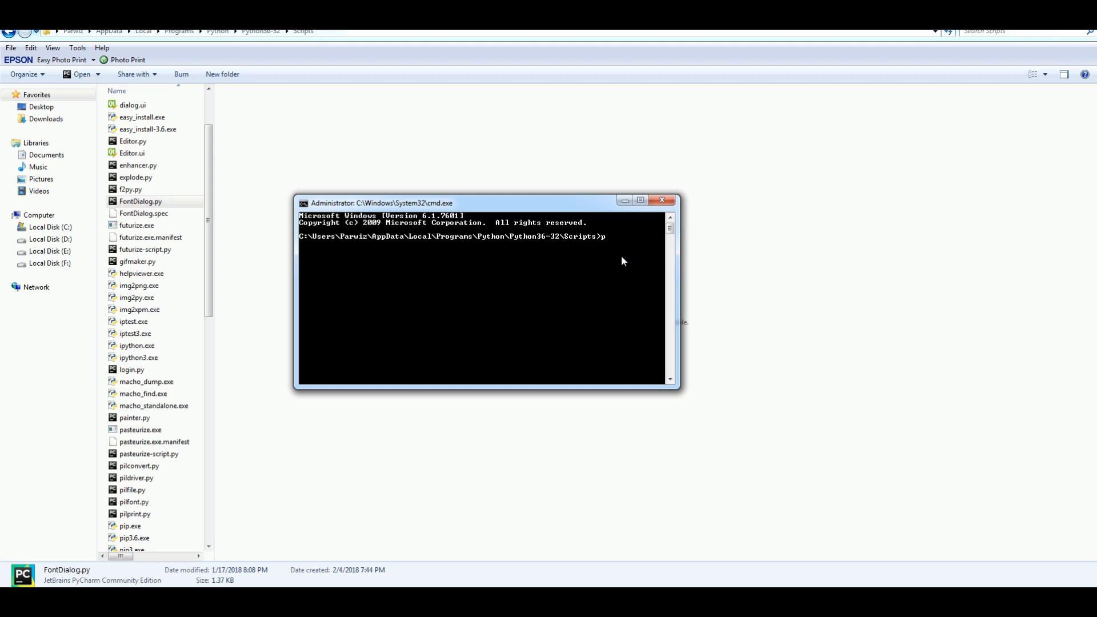
{"action": "type", "text": "yinsta"}
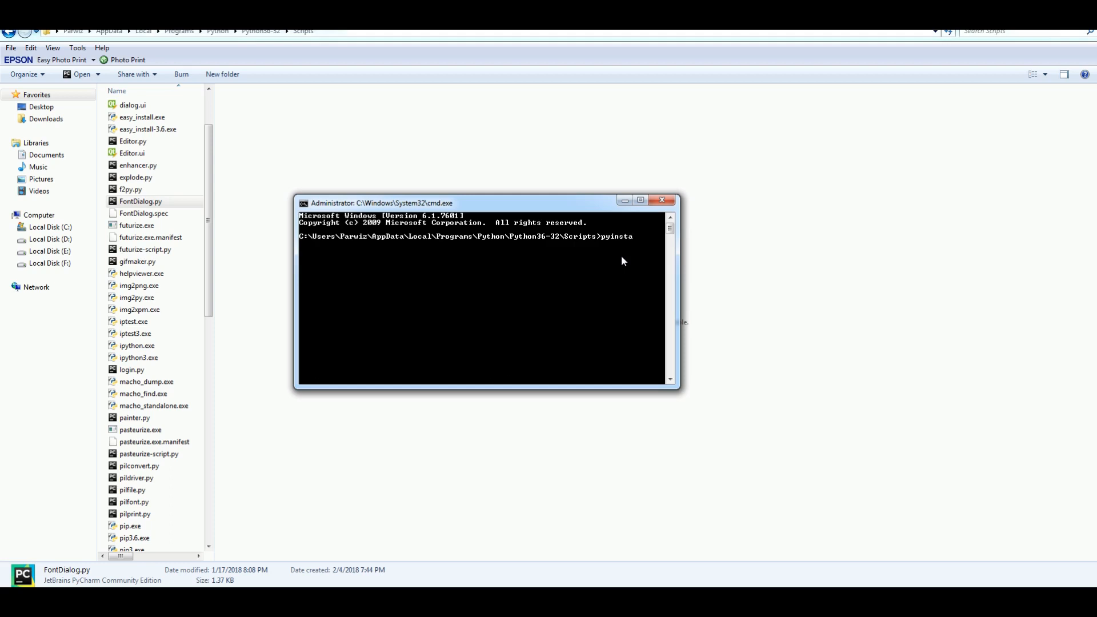
{"action": "type", "text": "ller"}
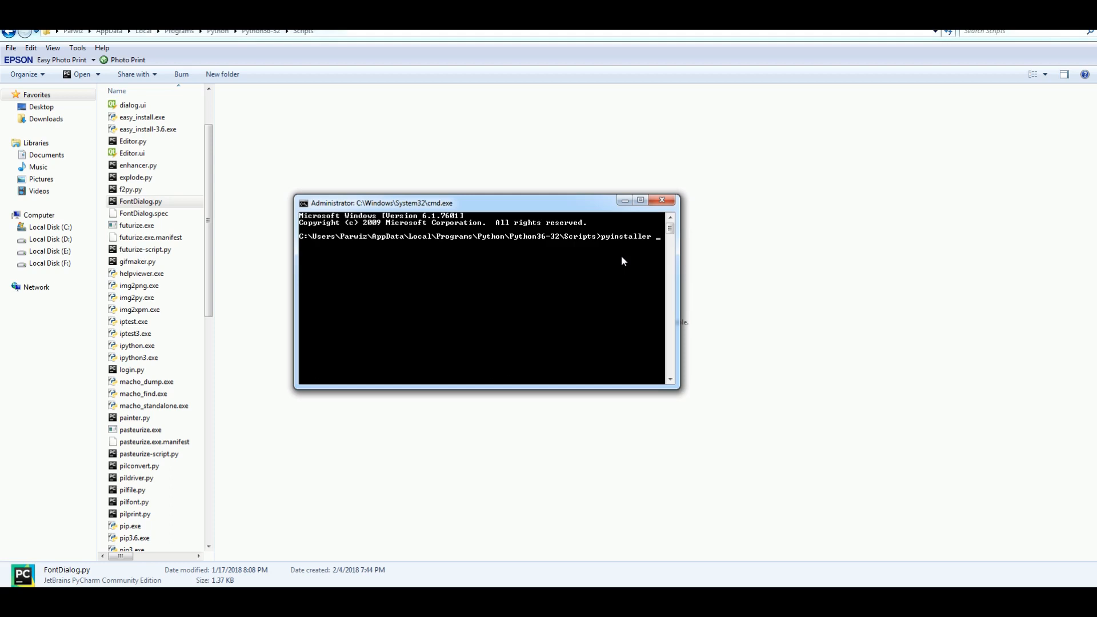
{"action": "type", "text": "Fo"}
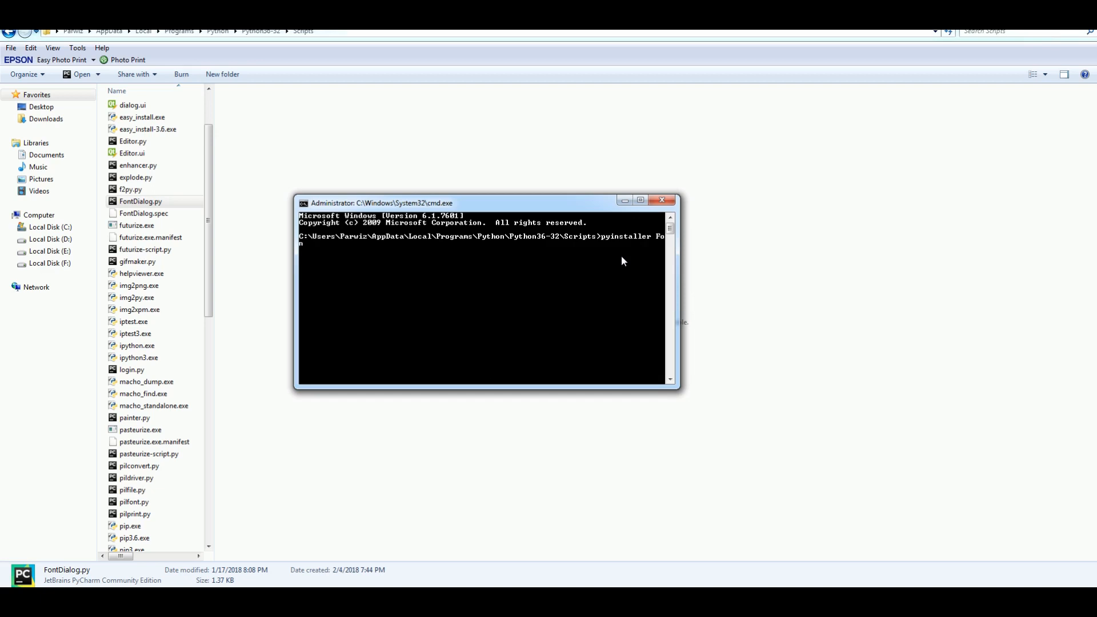
{"action": "type", "text": "nt"}
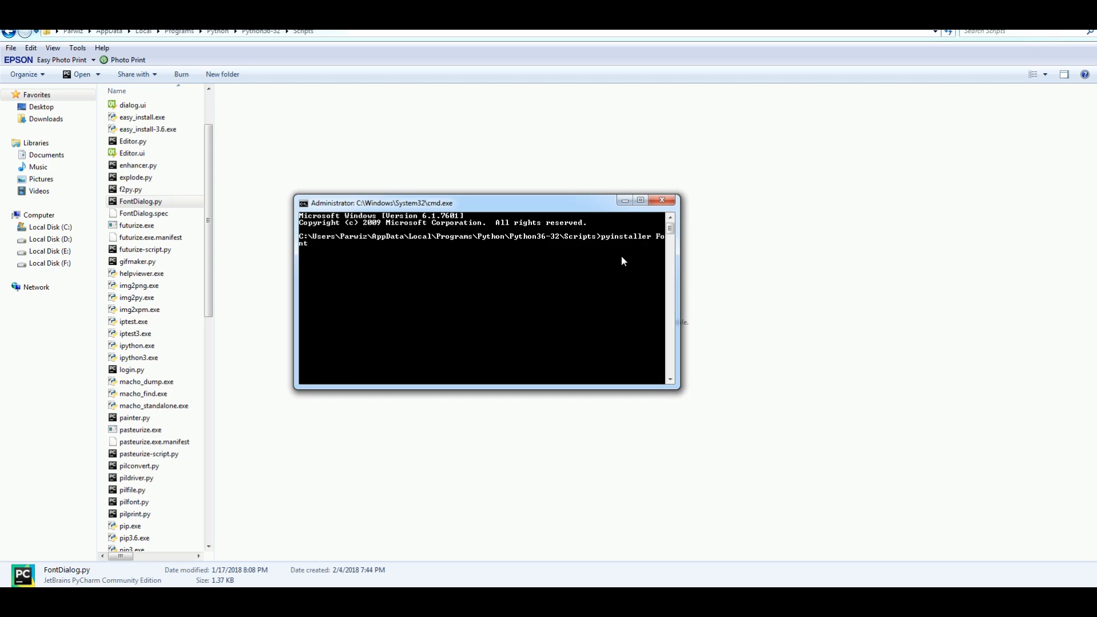
{"action": "type", "text": "Dial"}
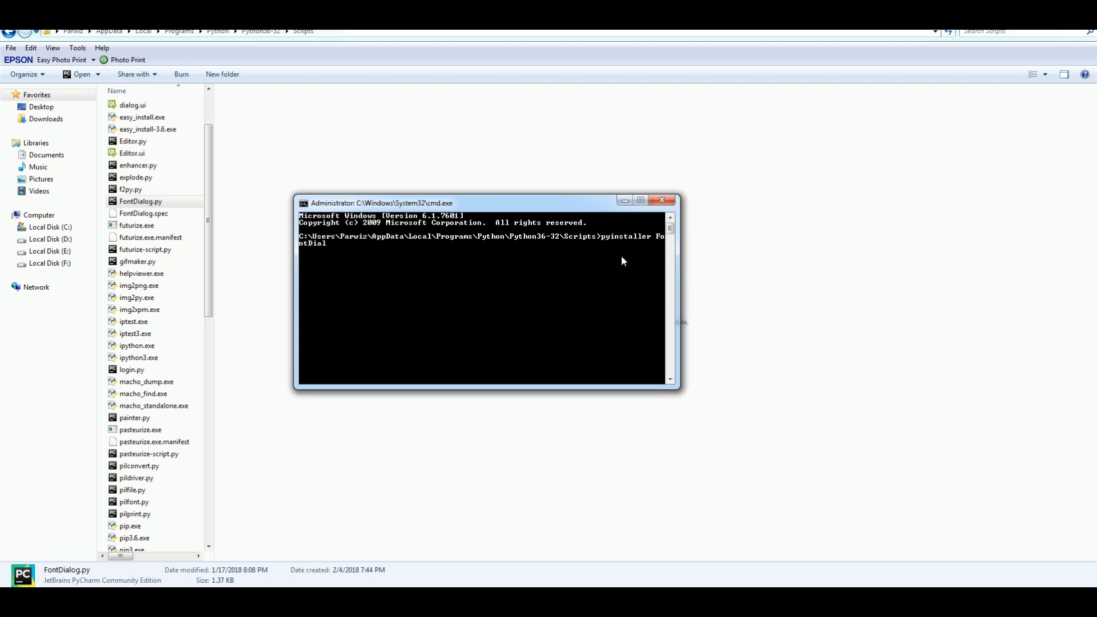
{"action": "type", "text": ".py"}
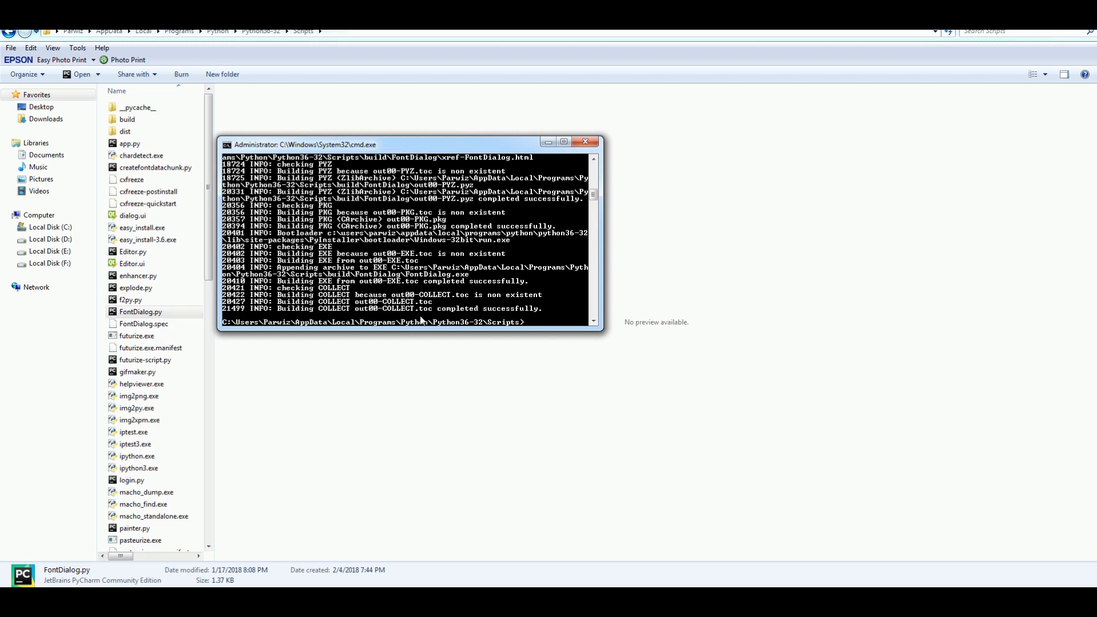
{"action": "mouse_move", "coordinate": [614, 147]}
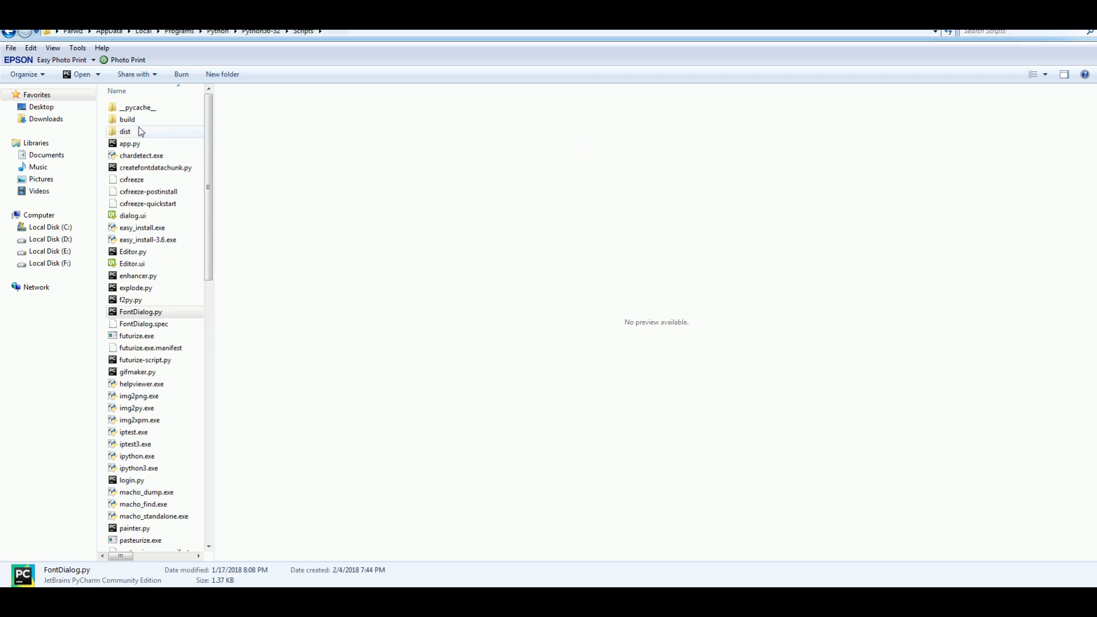
Step: Launch FontDialog.exe from the dist\FontDialog output folder
{"action": "double_click", "coordinate": [126, 132]}
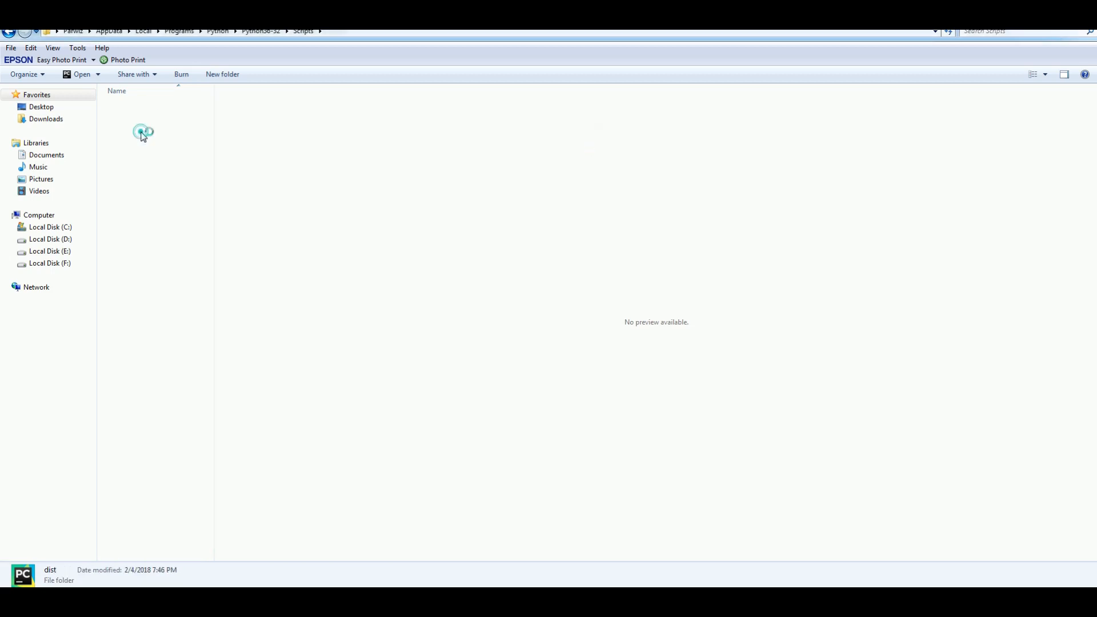
{"action": "double_click", "coordinate": [142, 131]}
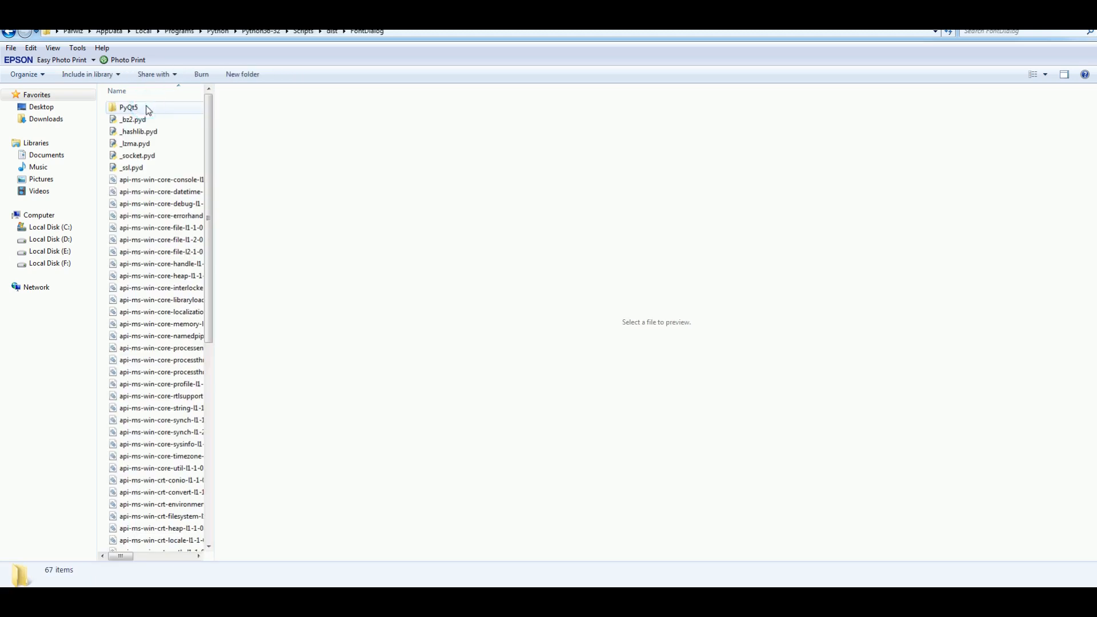
{"action": "scroll", "scroll_direction": "down", "scroll_amount": 3}
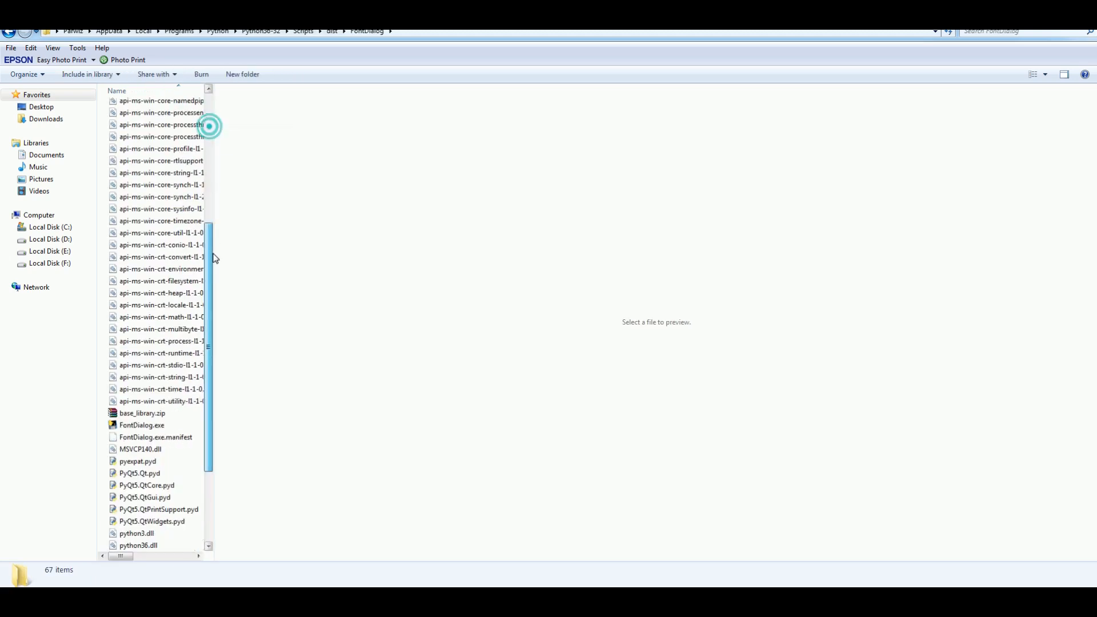
{"action": "left_click", "coordinate": [142, 342]}
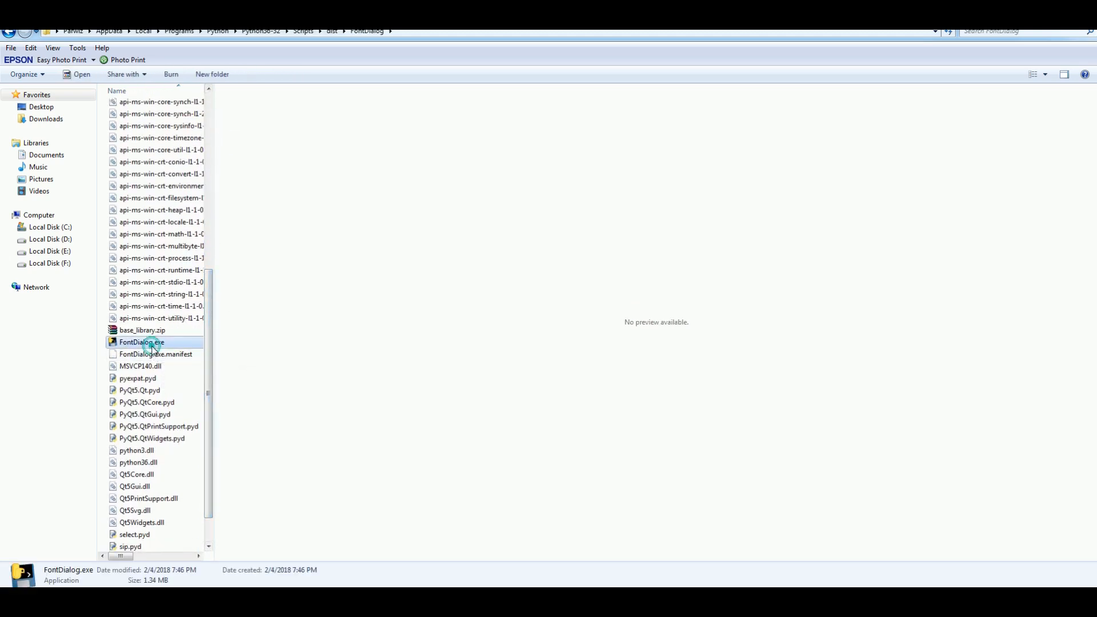
{"action": "double_click", "coordinate": [142, 342]}
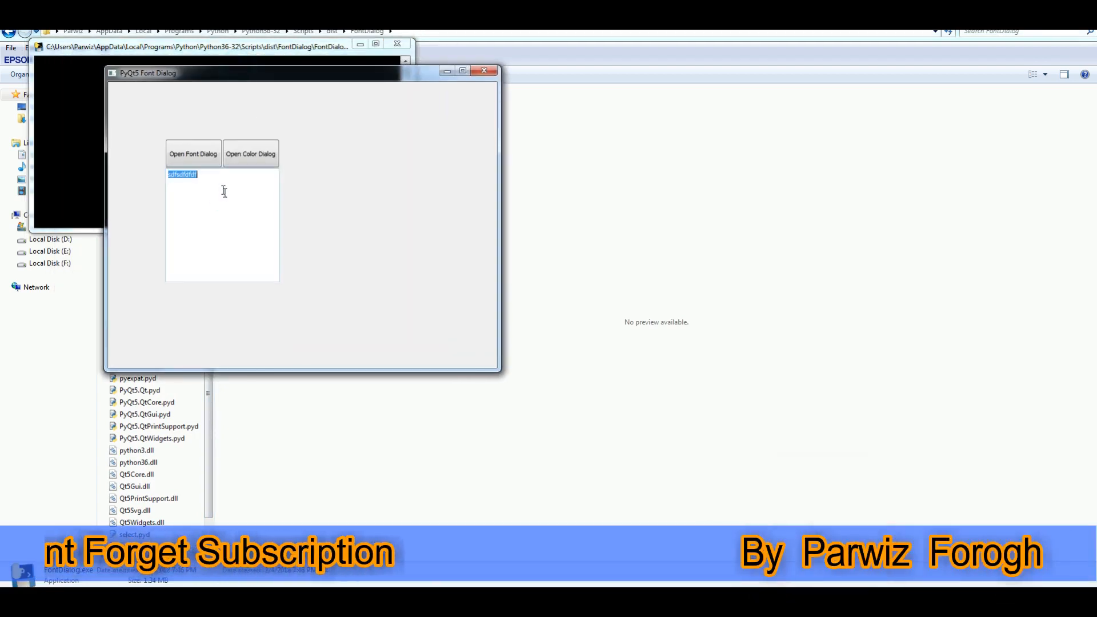
Step: Make the sample text bold at size 16 and pick the purple colour swatch
{"action": "left_click", "coordinate": [193, 153]}
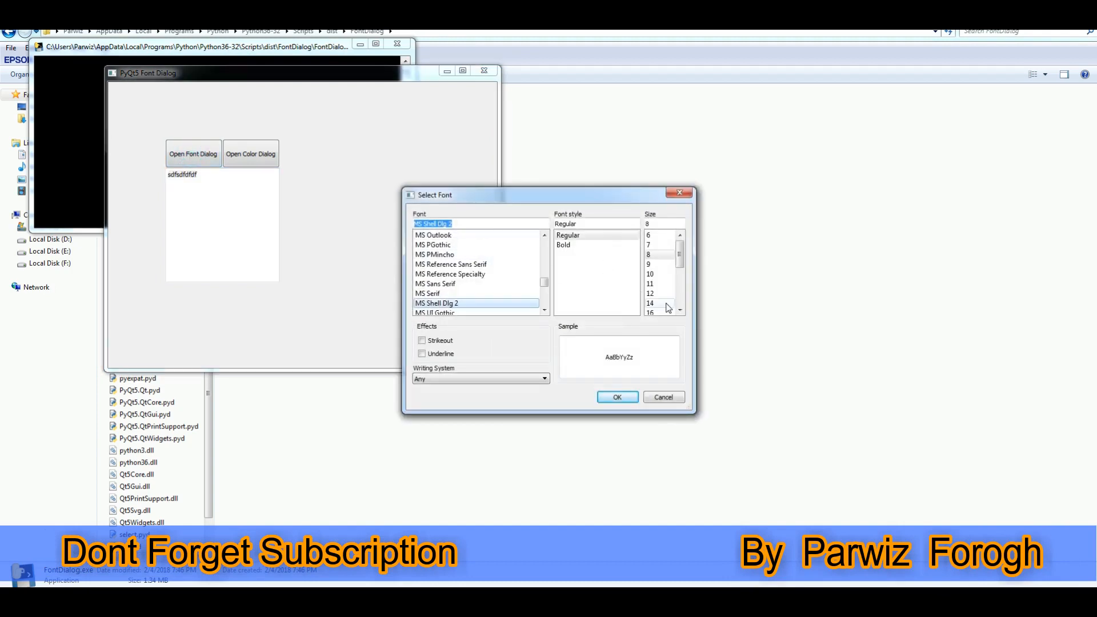
{"action": "left_click", "coordinate": [563, 245]}
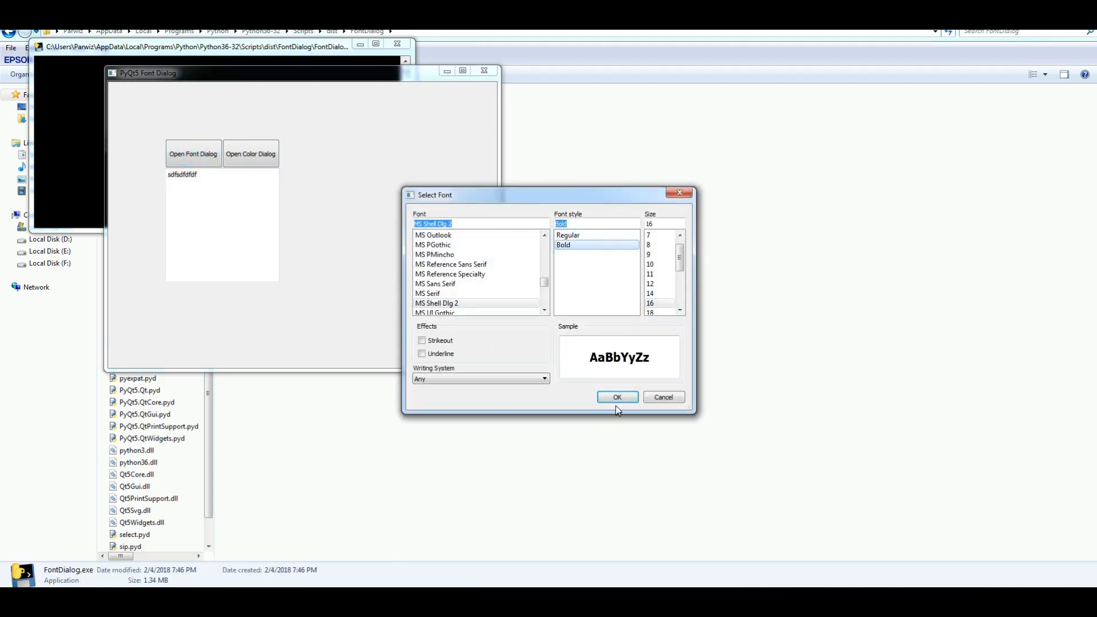
{"action": "left_click", "coordinate": [616, 397]}
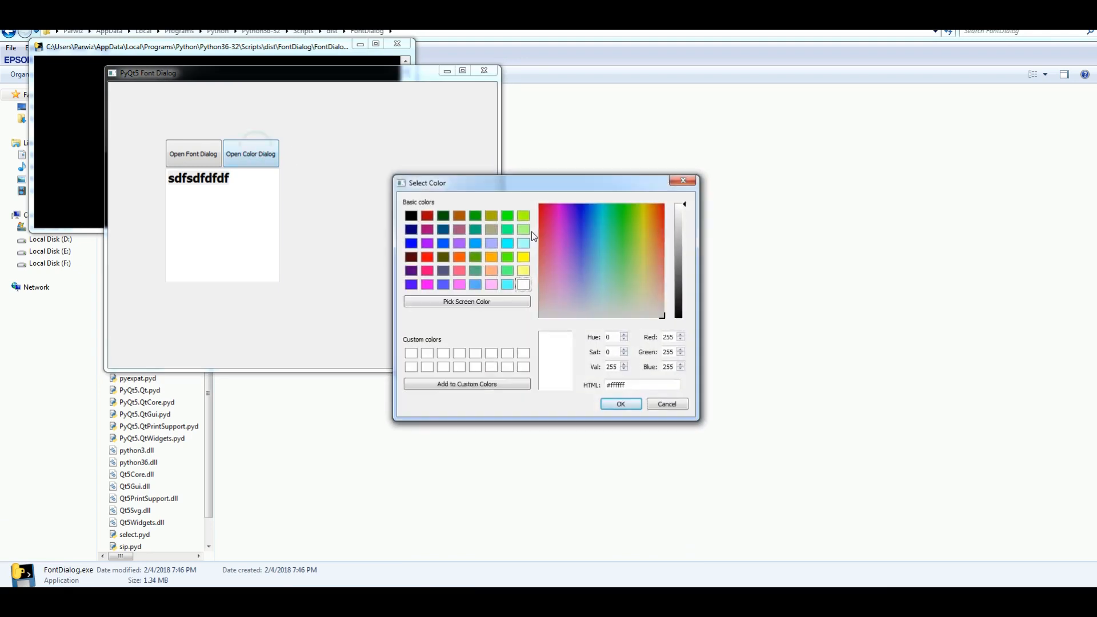
{"action": "left_click", "coordinate": [410, 284]}
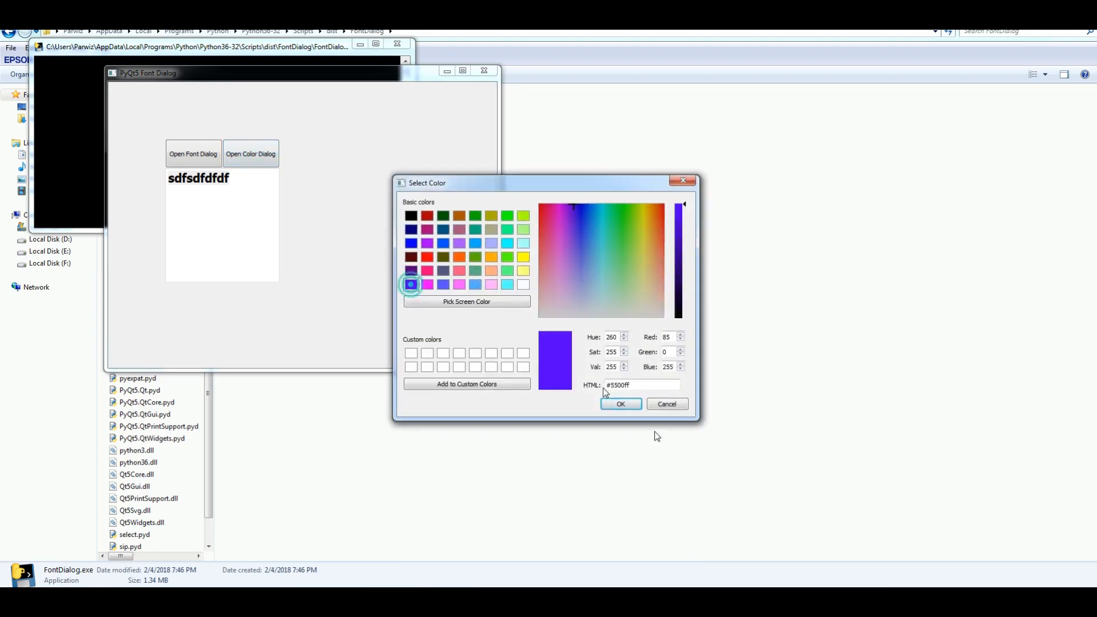
Step: Apply purple to the text, close the app and scroll through the bundled dist files
{"action": "left_click", "coordinate": [619, 403]}
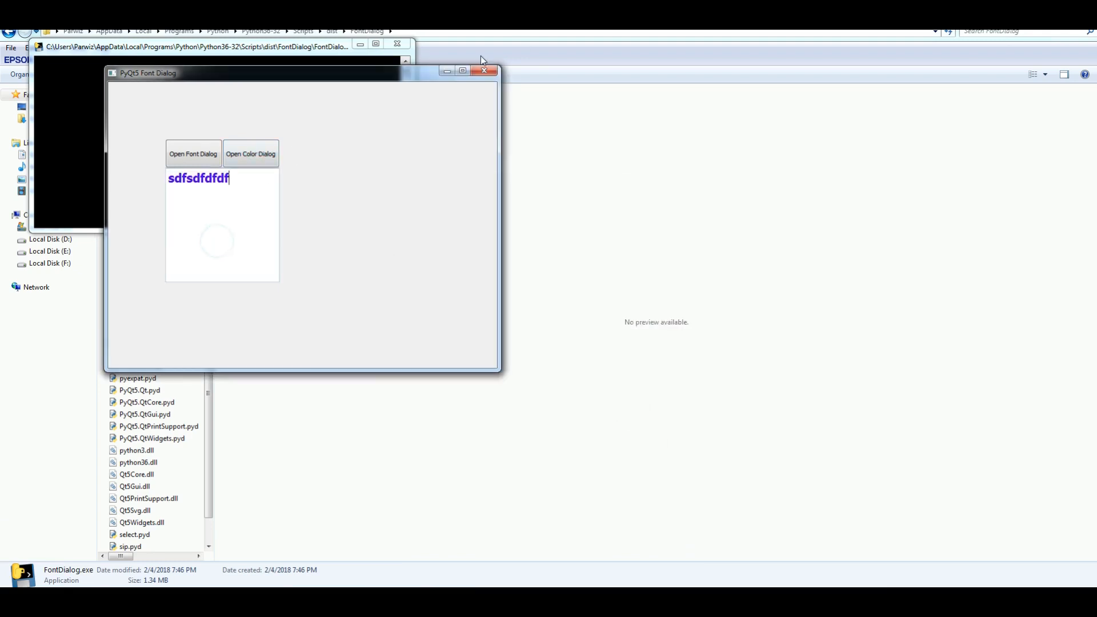
{"action": "left_click", "coordinate": [483, 69]}
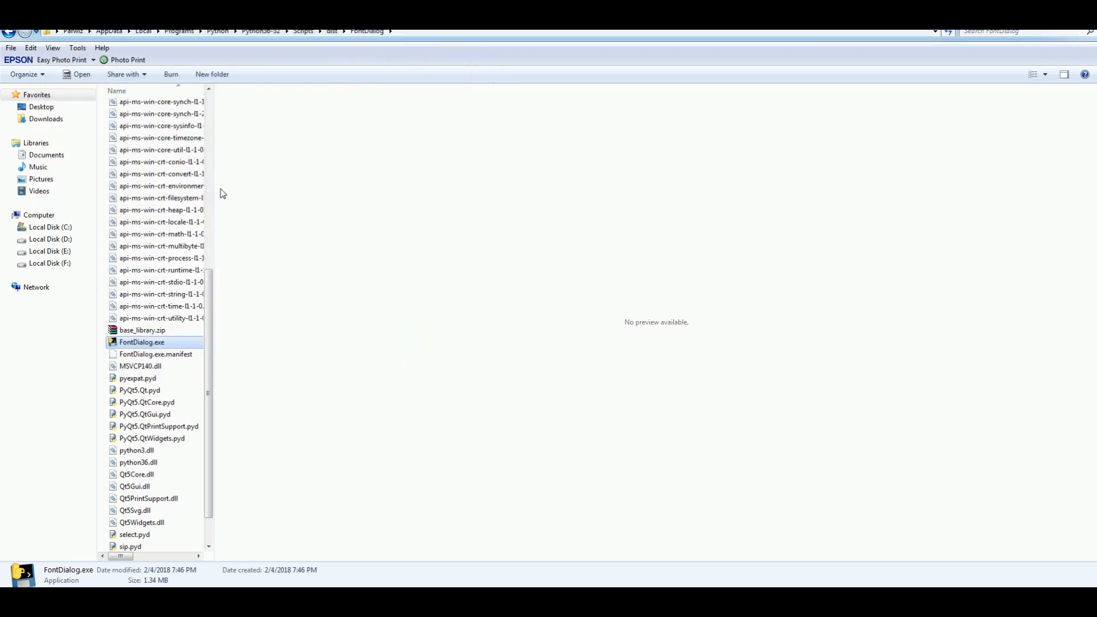
{"action": "scroll", "scroll_direction": "down", "scroll_amount": 3}
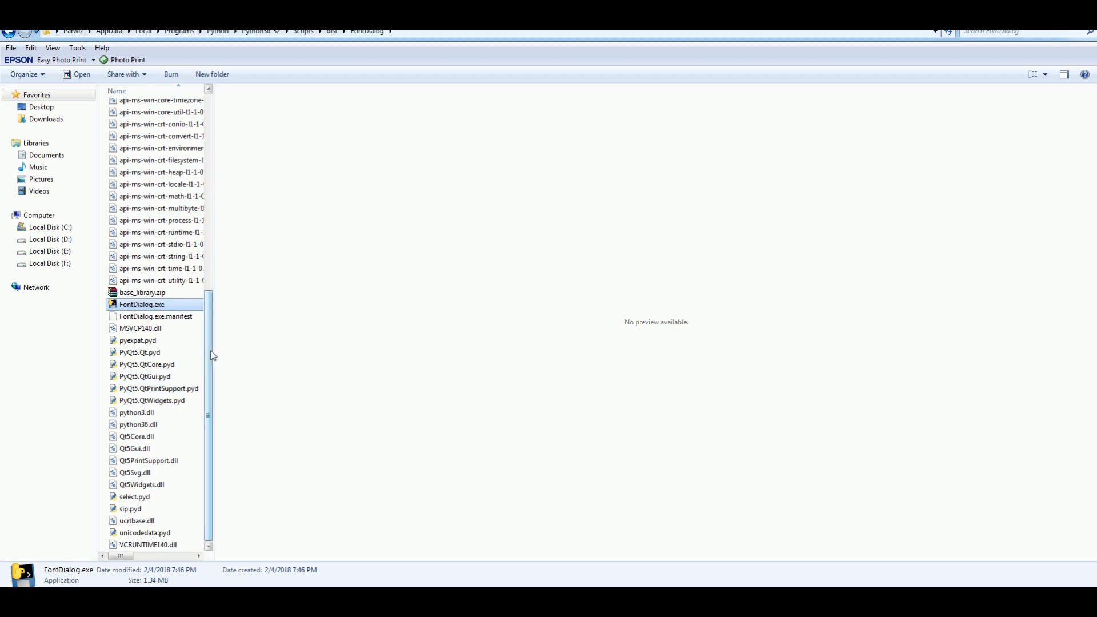
{"action": "mouse_move", "coordinate": [212, 398]}
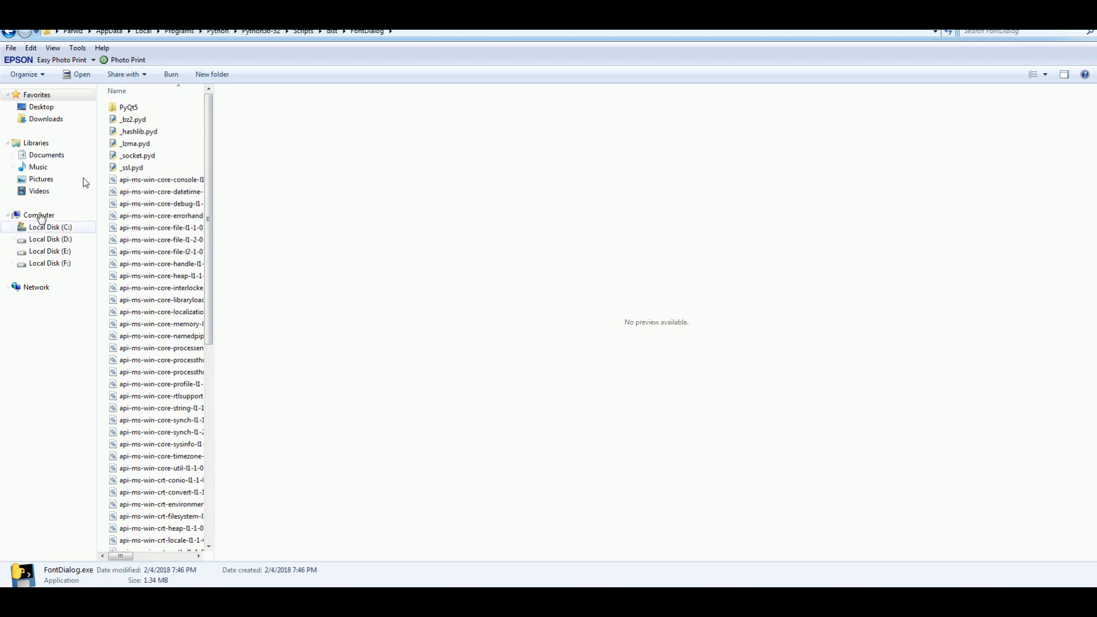
{"action": "mouse_move", "coordinate": [324, 313]}
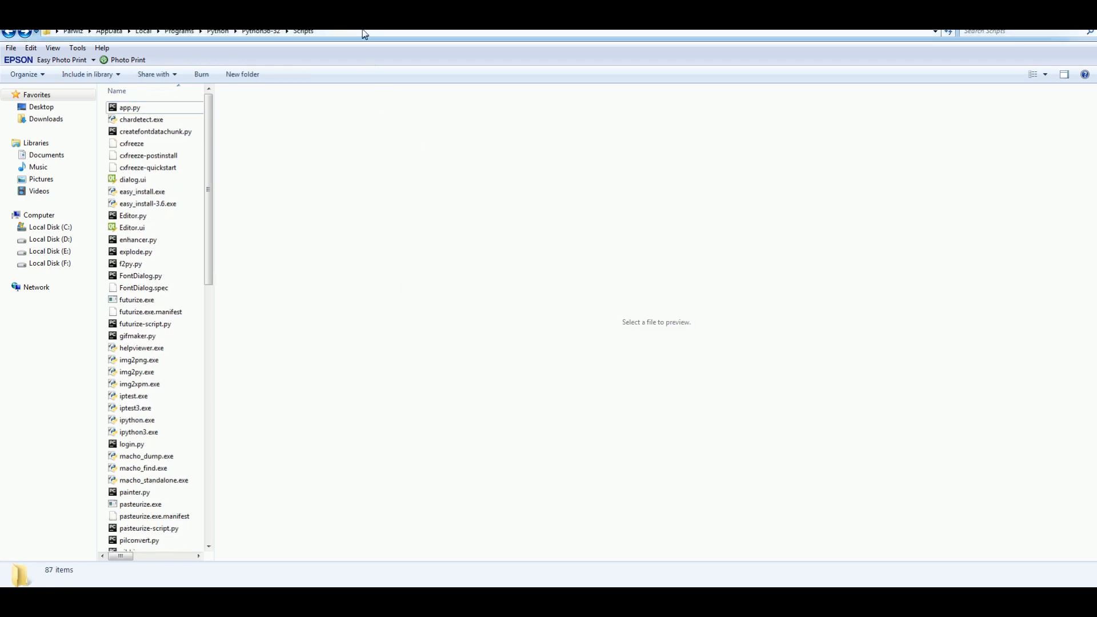
Step: Open cmd in Scripts and run 'pyinstaller FontDialog -F', which fails without the .py extension
{"action": "type", "text": "cmd"}
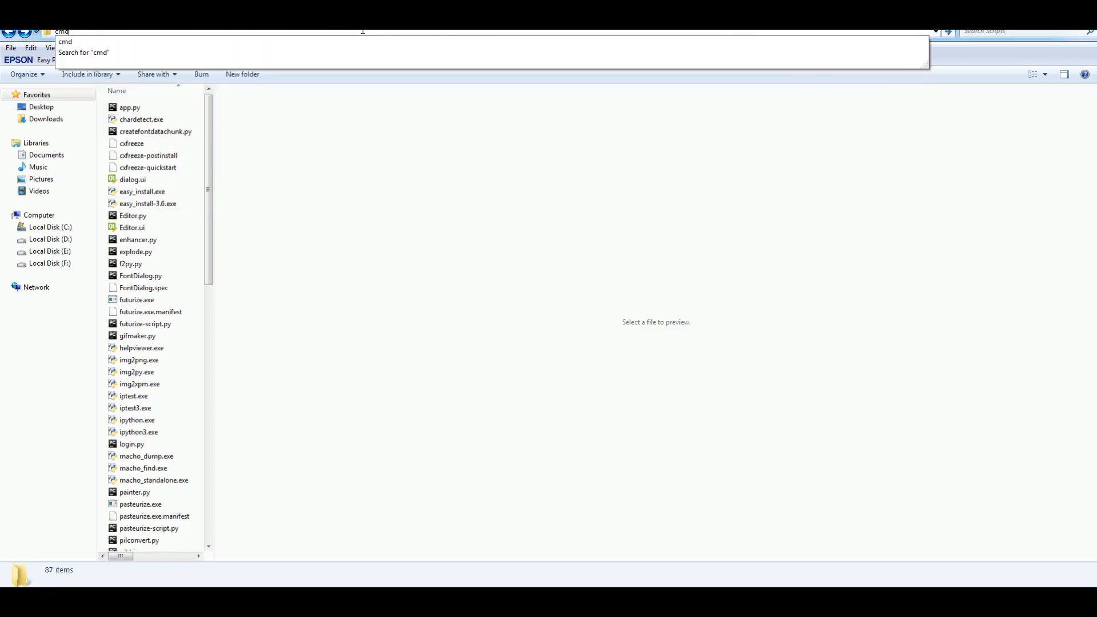
{"action": "key", "text": "Enter"}
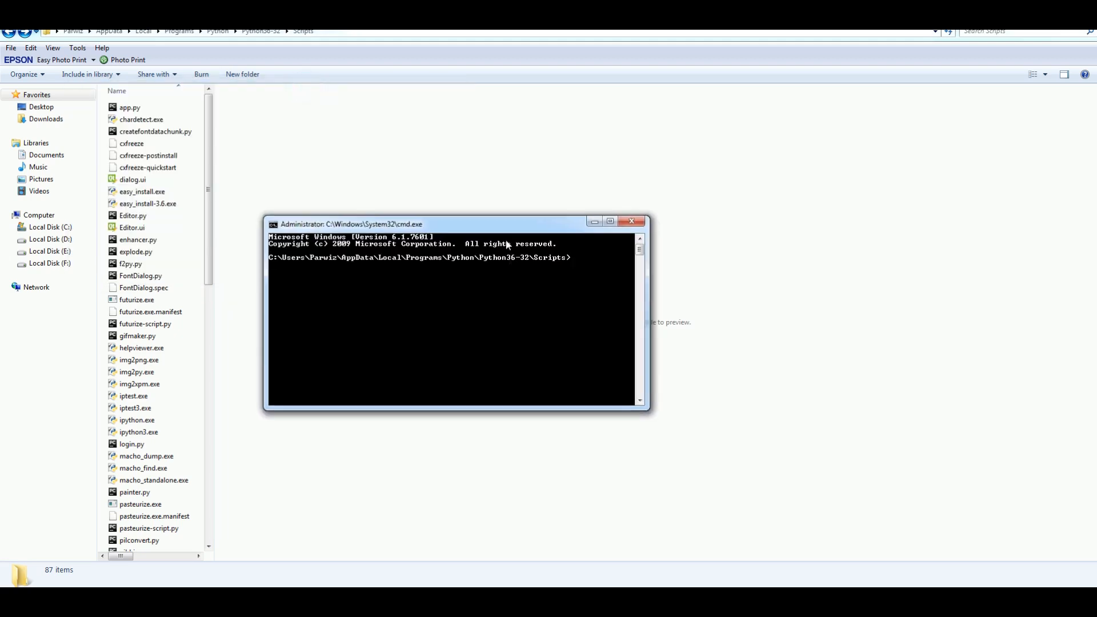
{"action": "type", "text": "py"}
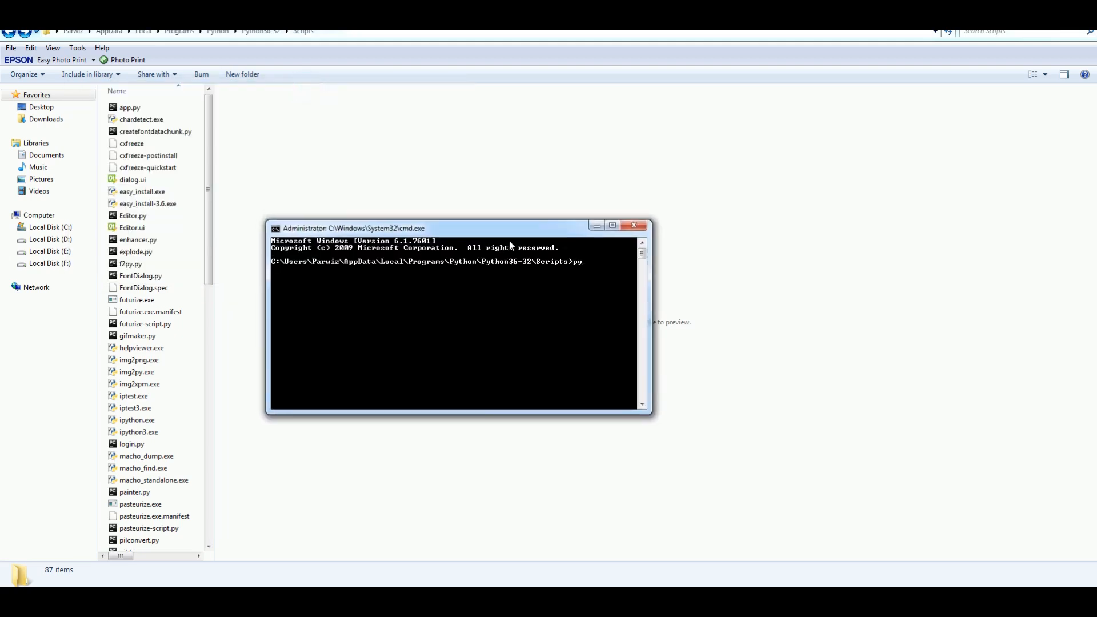
{"action": "type", "text": "installe"}
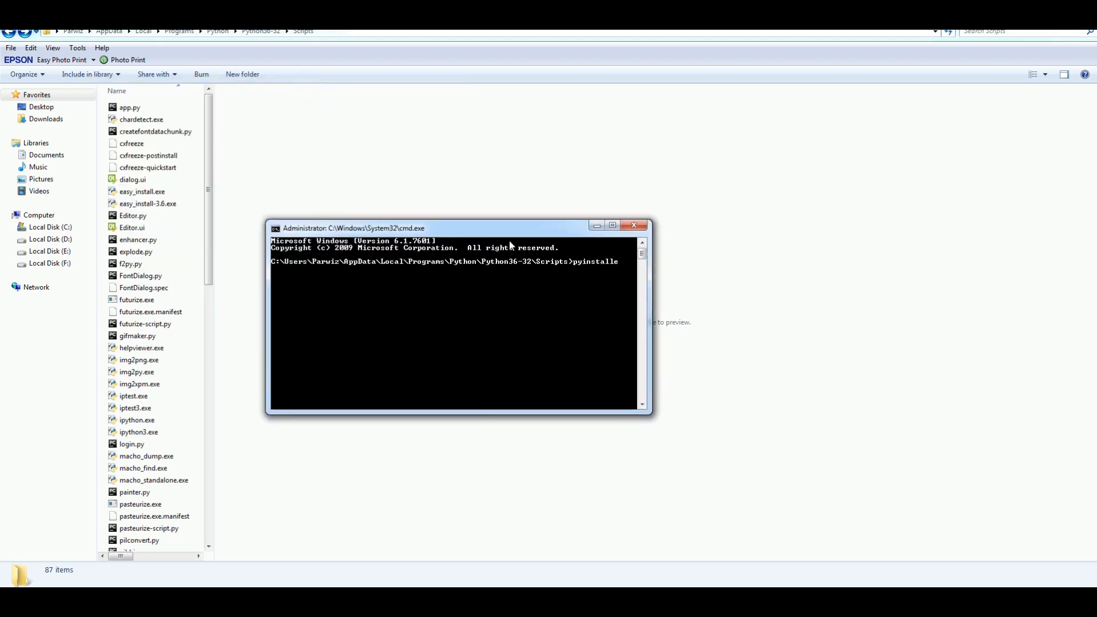
{"action": "type", "text": "F"}
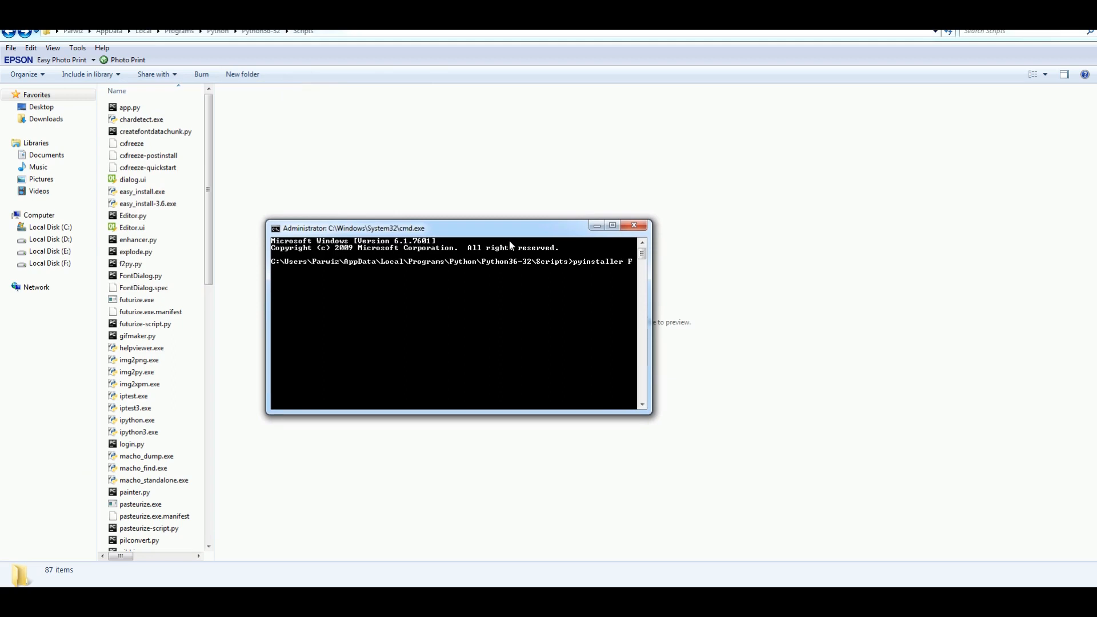
{"action": "type", "text": "ont"}
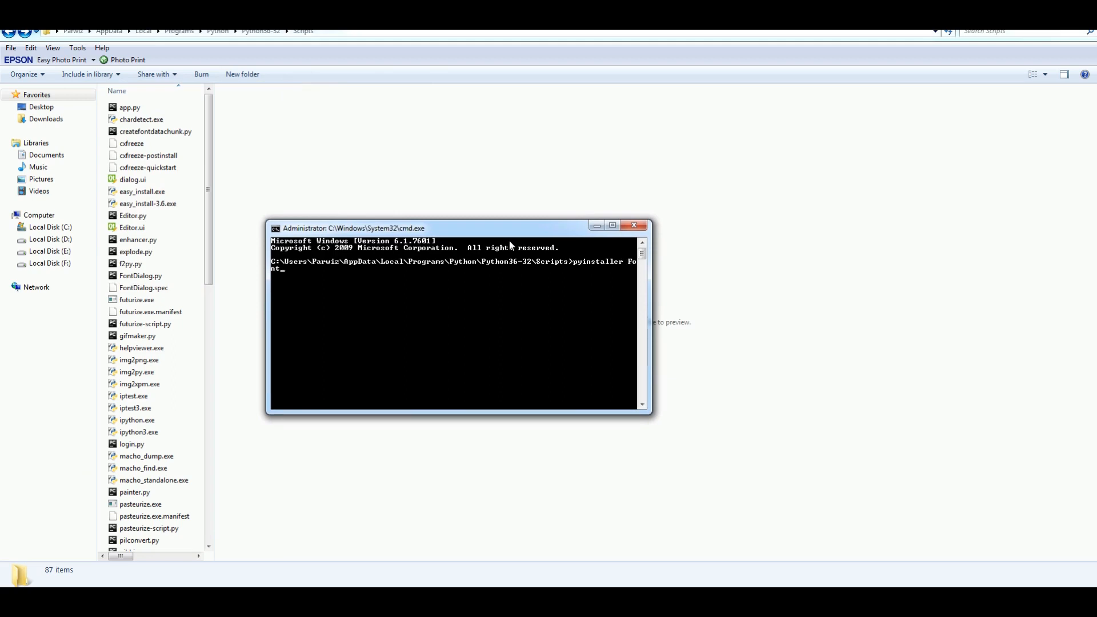
{"action": "type", "text": "Dialo"}
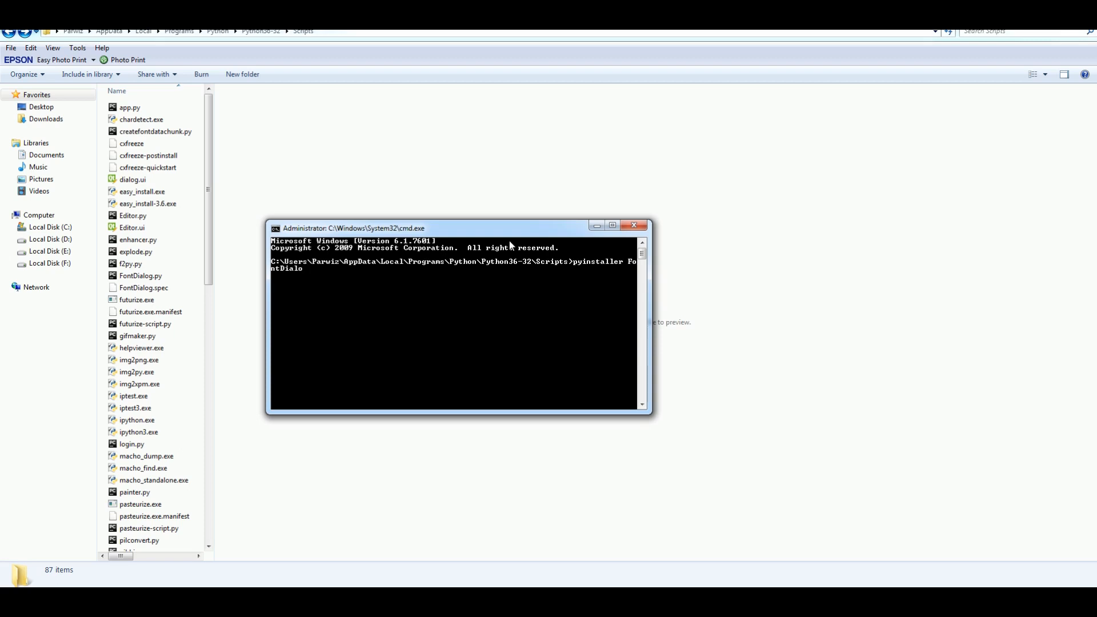
{"action": "type", "text": "g -"}
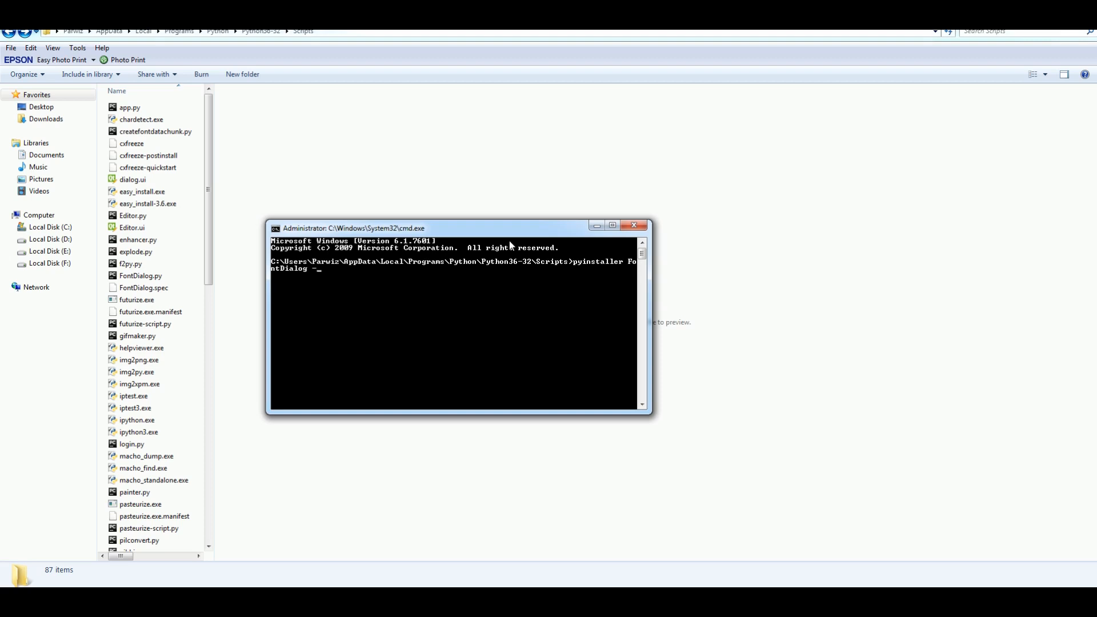
{"action": "type", "text": "F"}
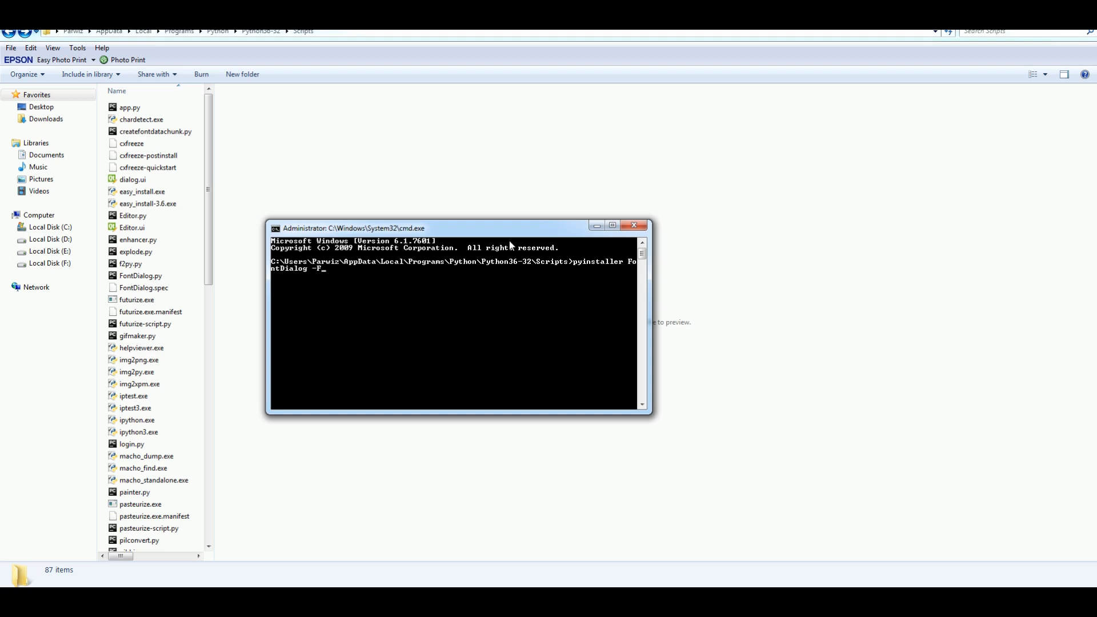
{"action": "key", "text": "enter"}
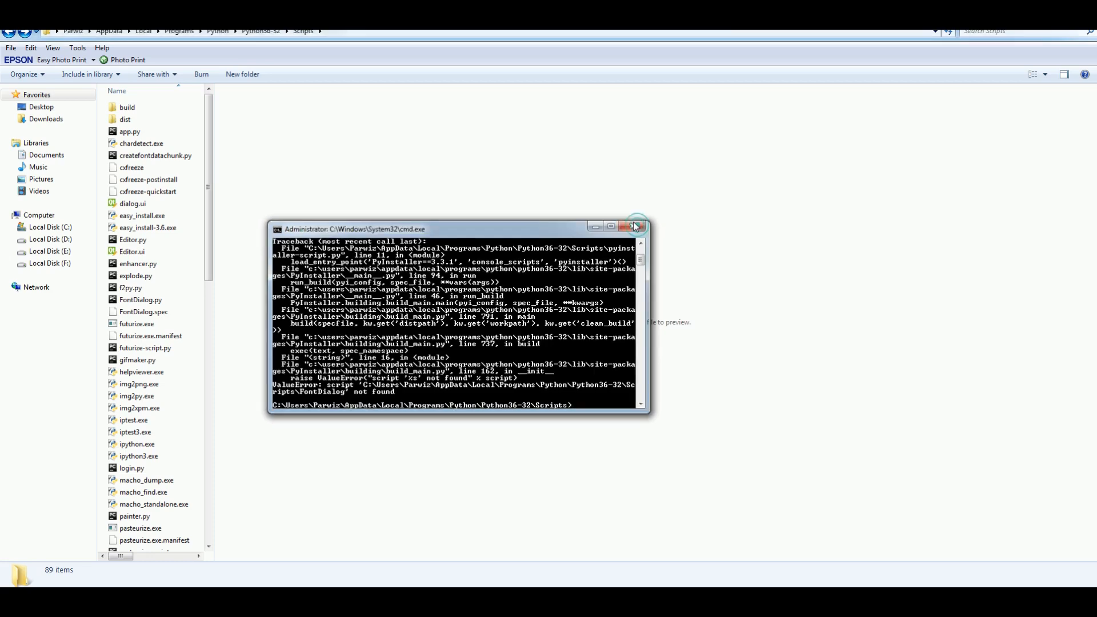
Step: In a fresh console run 'pyinstaller FontDialog.py -F' and wait for the one-file build to finish
{"action": "left_click", "coordinate": [634, 226]}
{"action": "type", "text": "p"}
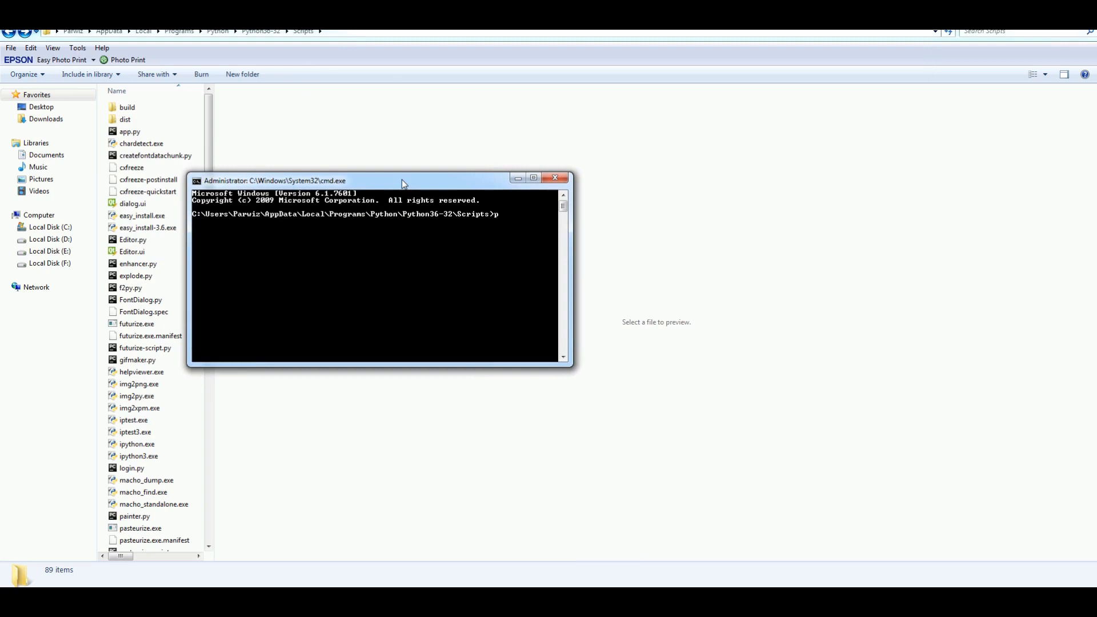
{"action": "type", "text": "yinstaller Fo"}
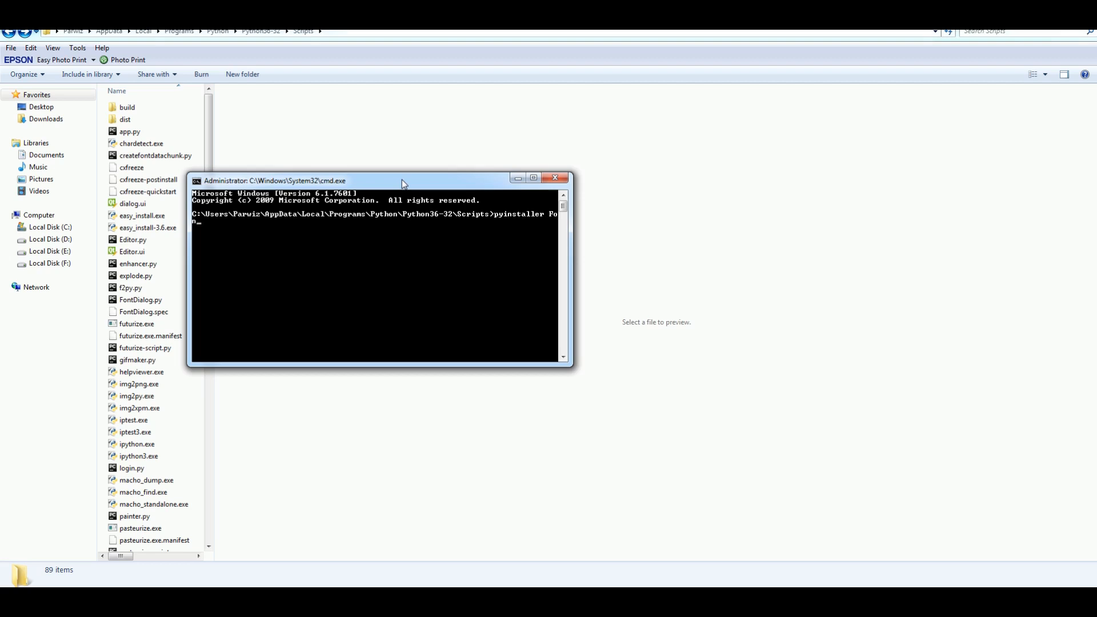
{"action": "type", "text": "ntDialog"}
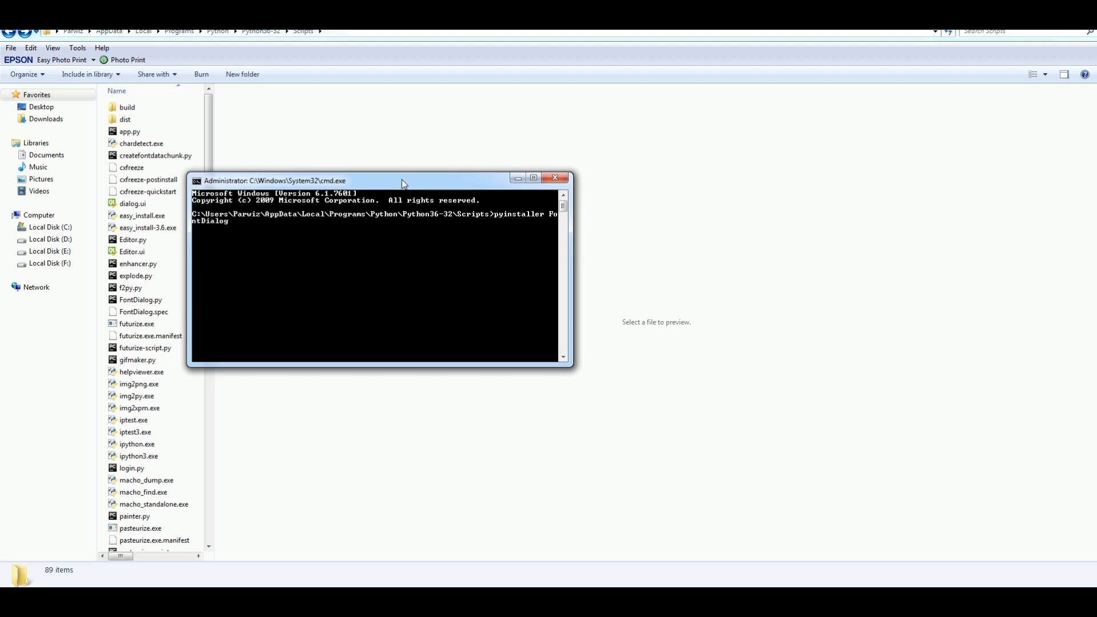
{"action": "type", "text": ".py"}
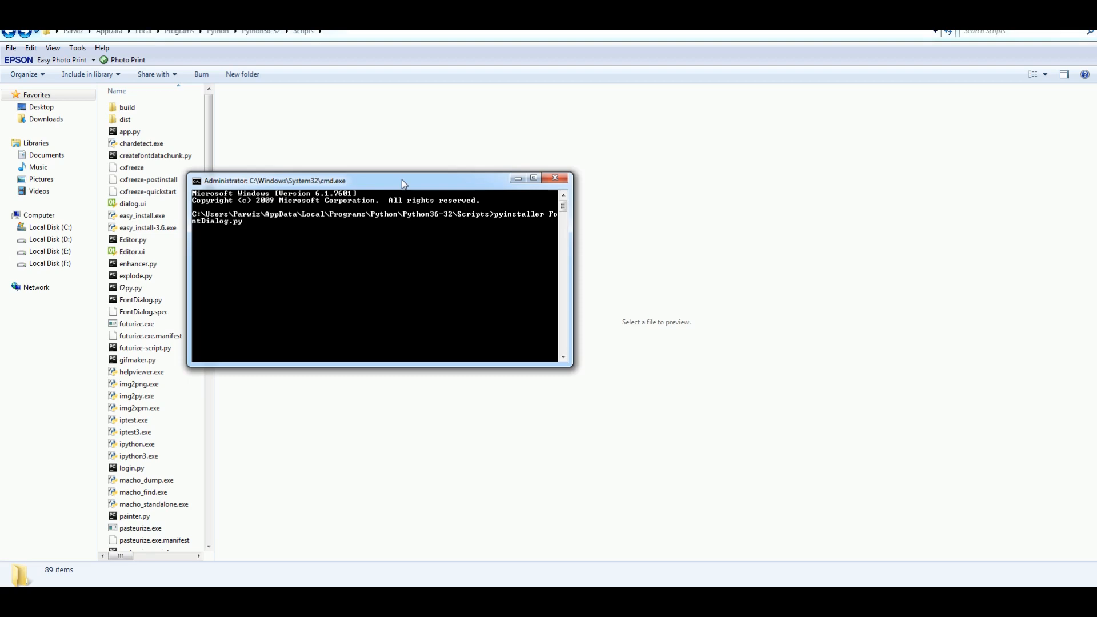
{"action": "type", "text": "-F"}
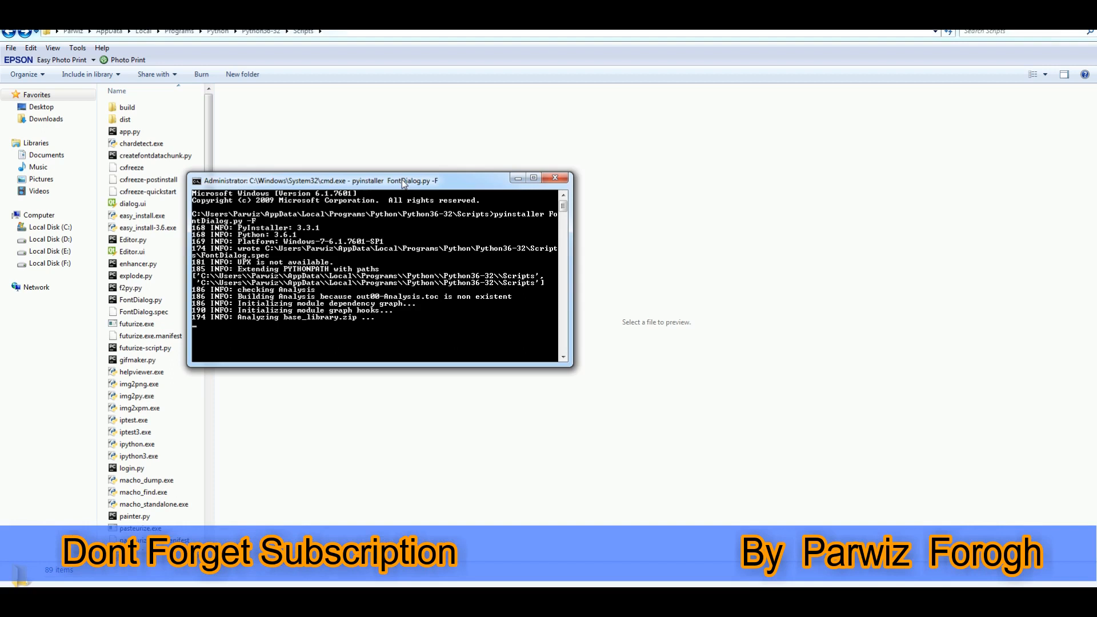
{"action": "left_click_drag", "start_coordinate": [381, 177], "coordinate": [419, 131]}
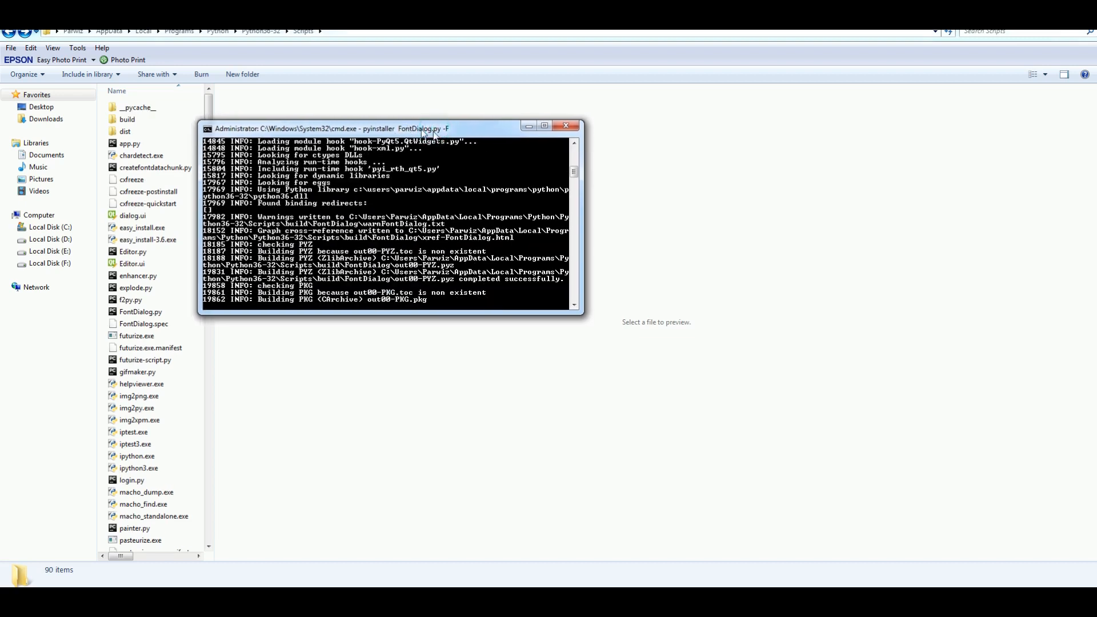
{"action": "left_click_drag", "start_coordinate": [419, 128], "coordinate": [438, 110]}
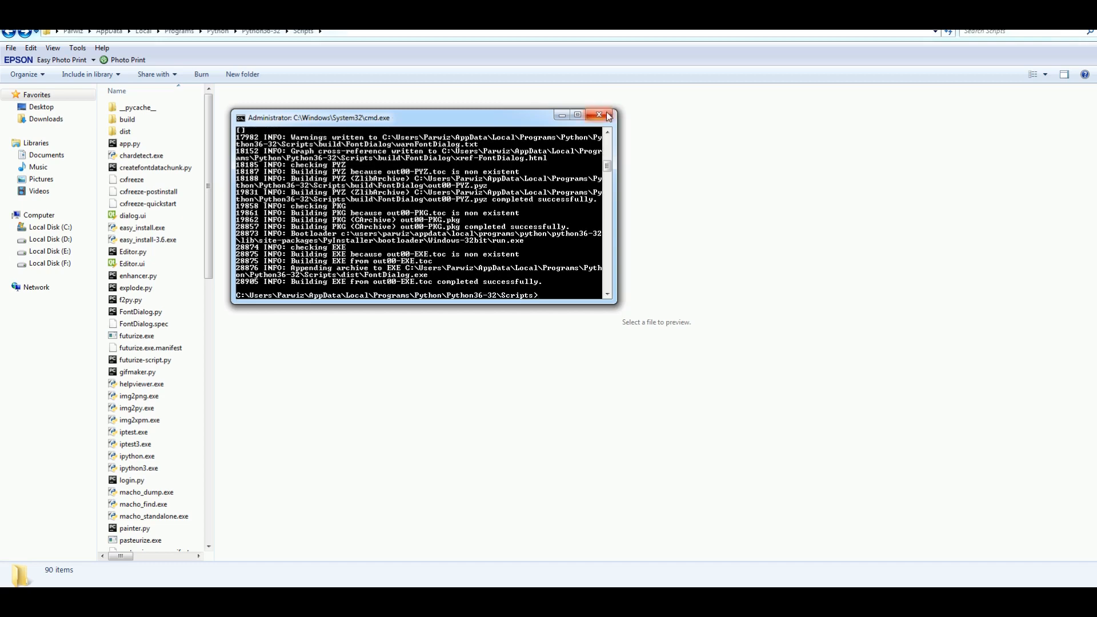
Step: Launch the single-file FontDialog.exe from dist and type sample text 'asdalksdjaskldj'
{"action": "left_click", "coordinate": [598, 114]}
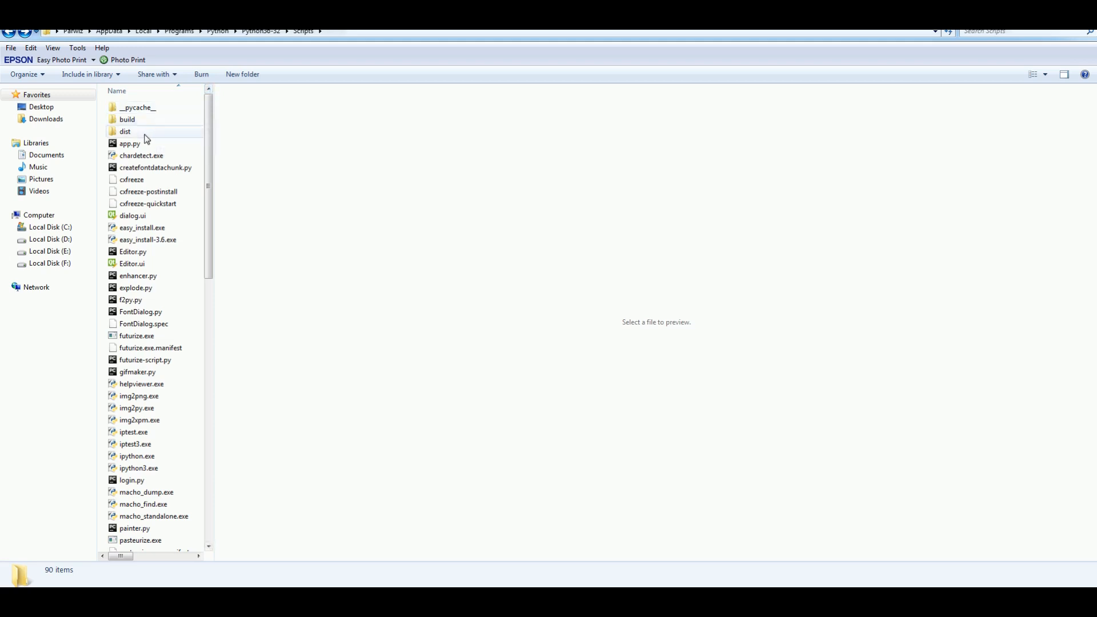
{"action": "double_click", "coordinate": [126, 131]}
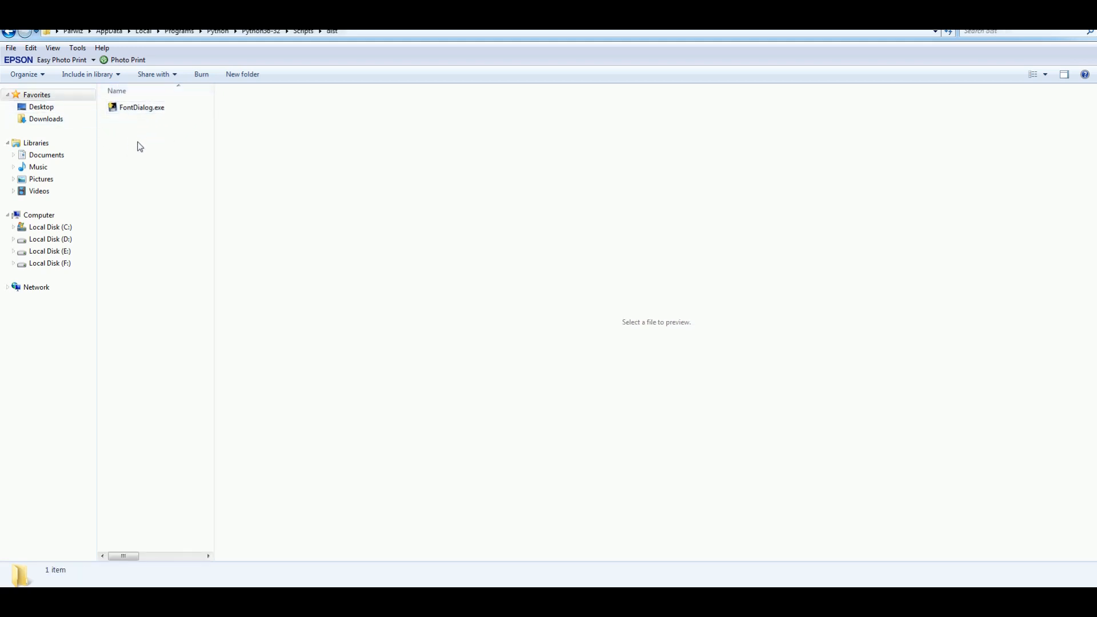
{"action": "left_click", "coordinate": [142, 107]}
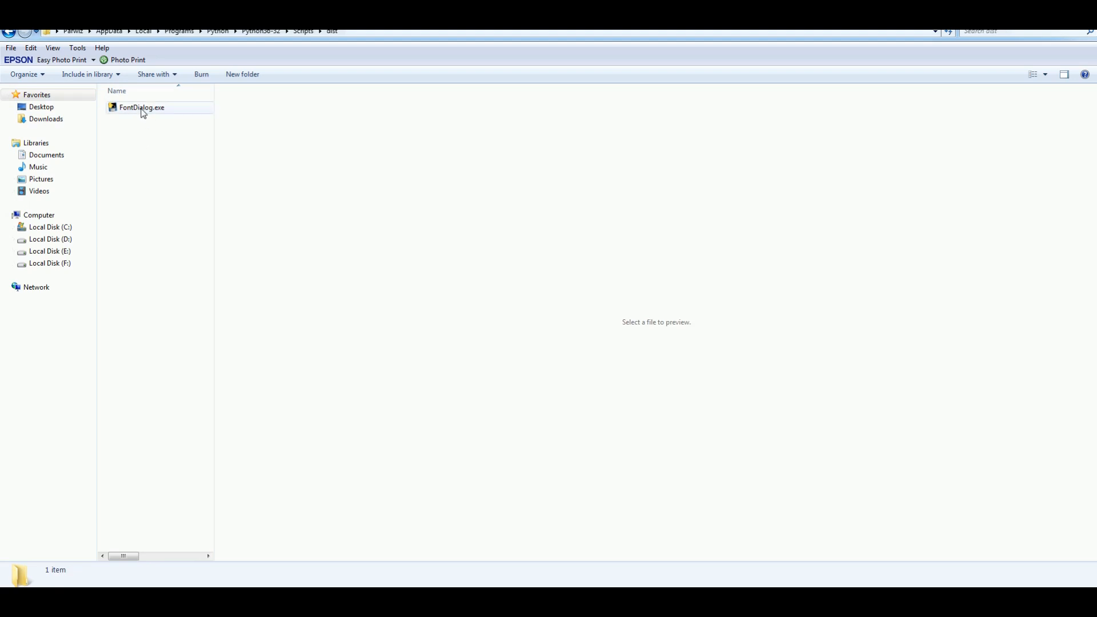
{"action": "double_click", "coordinate": [142, 107]}
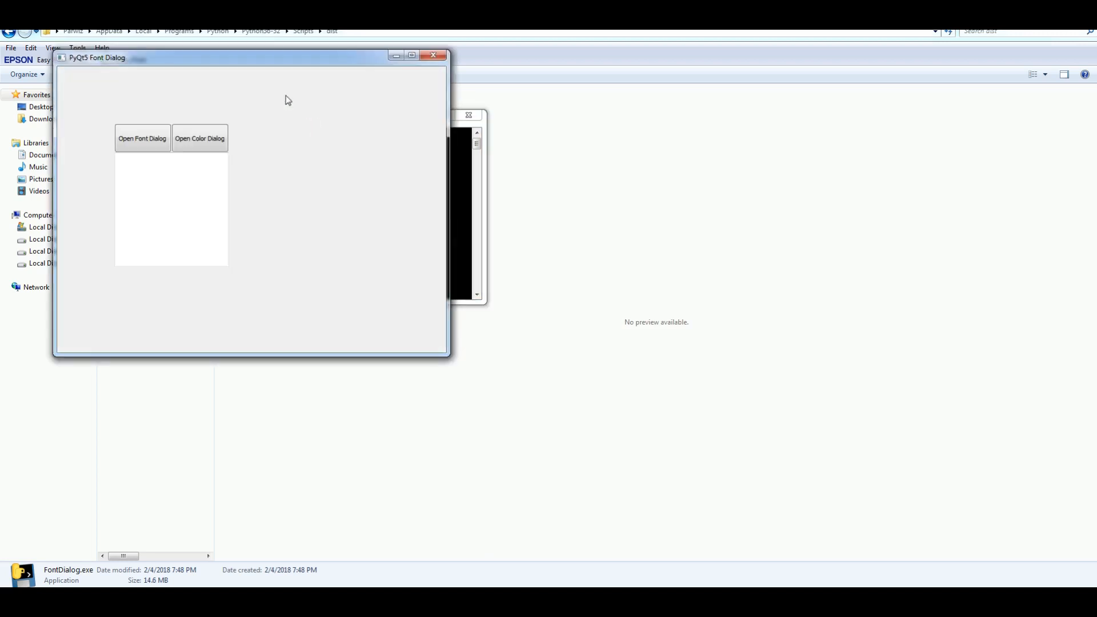
{"action": "type", "text": "asdalksdjaskldjaslkjd"}
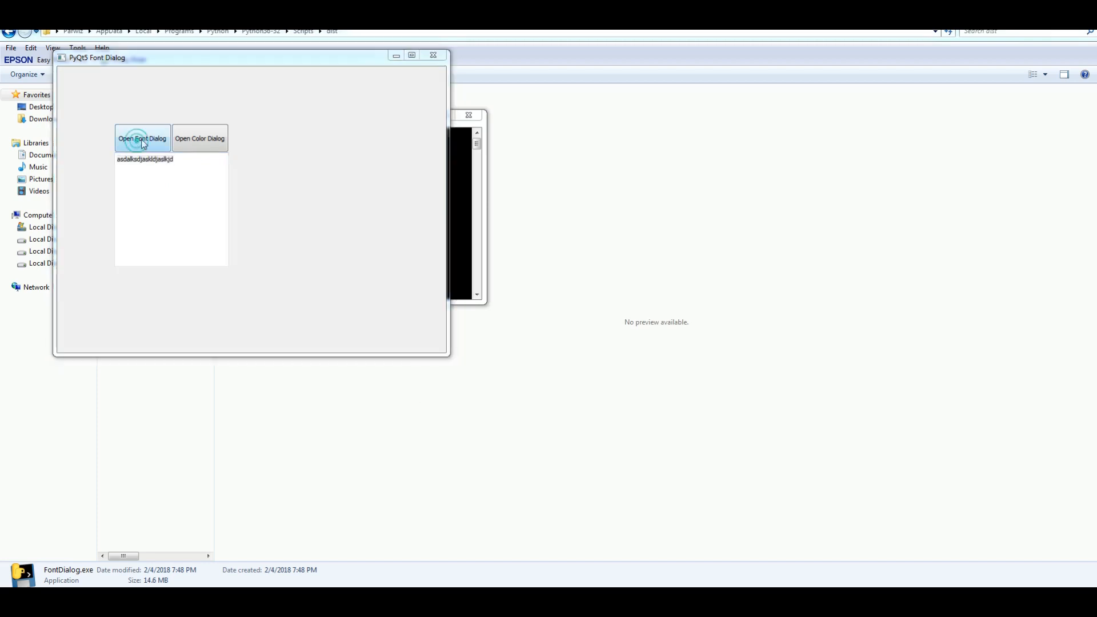
Step: Enlarge the sample text and colour it blue, then close the packaged app
{"action": "left_click", "coordinate": [141, 138]}
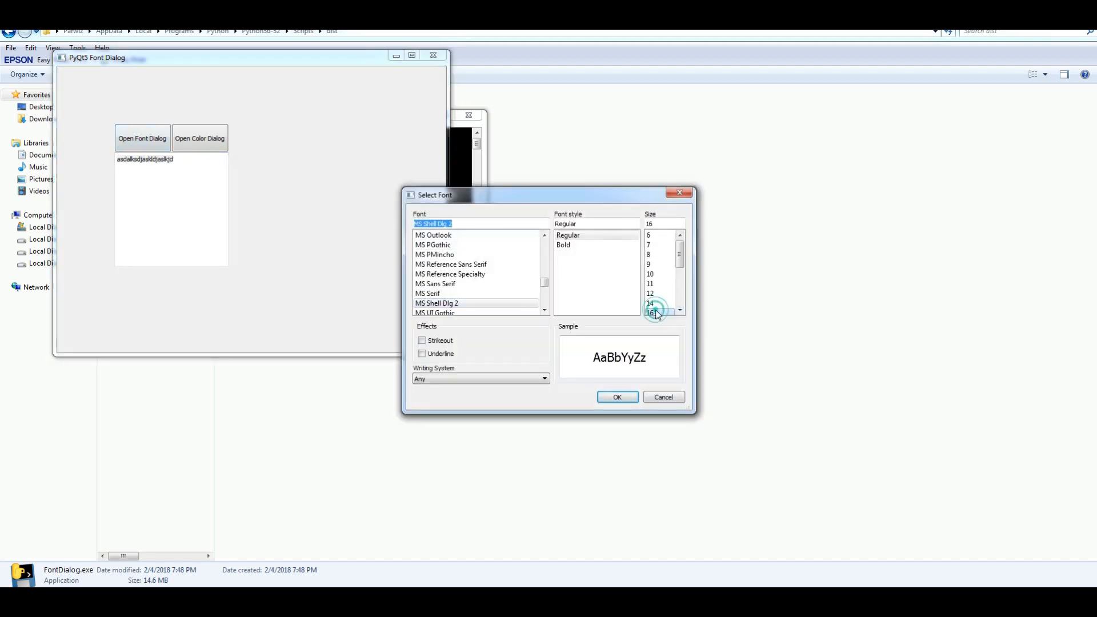
{"action": "left_click", "coordinate": [617, 396]}
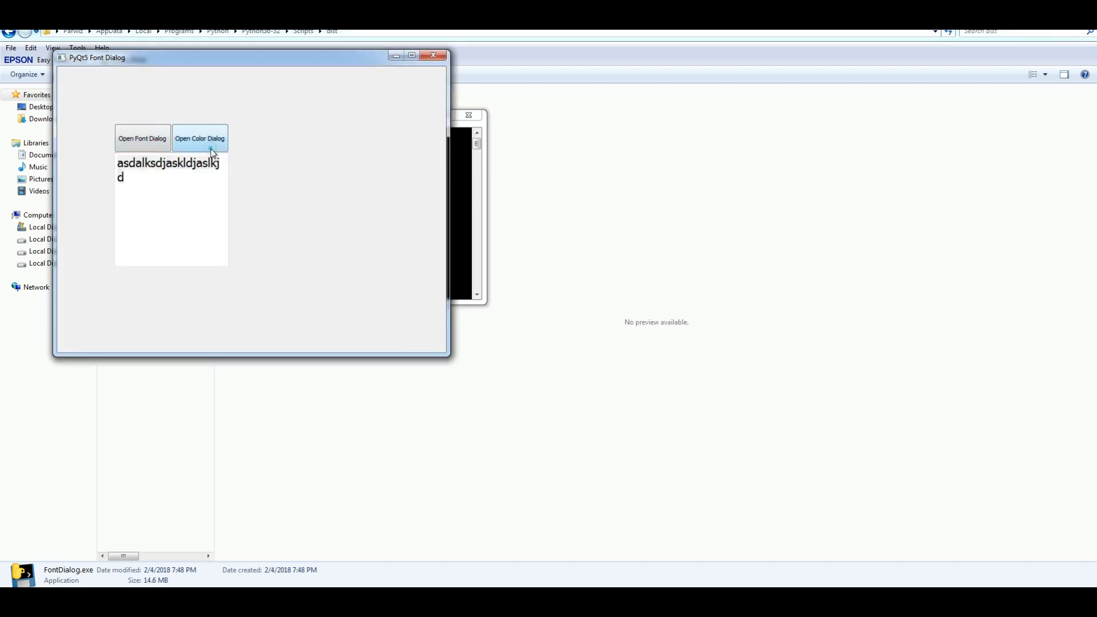
{"action": "left_click", "coordinate": [199, 138]}
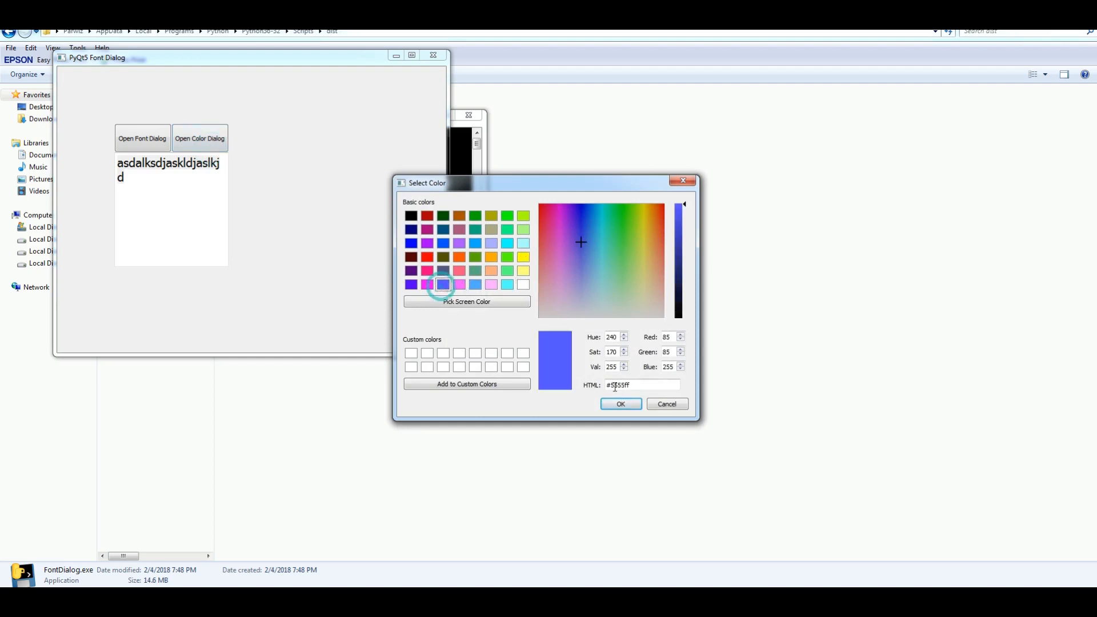
{"action": "left_click", "coordinate": [619, 403]}
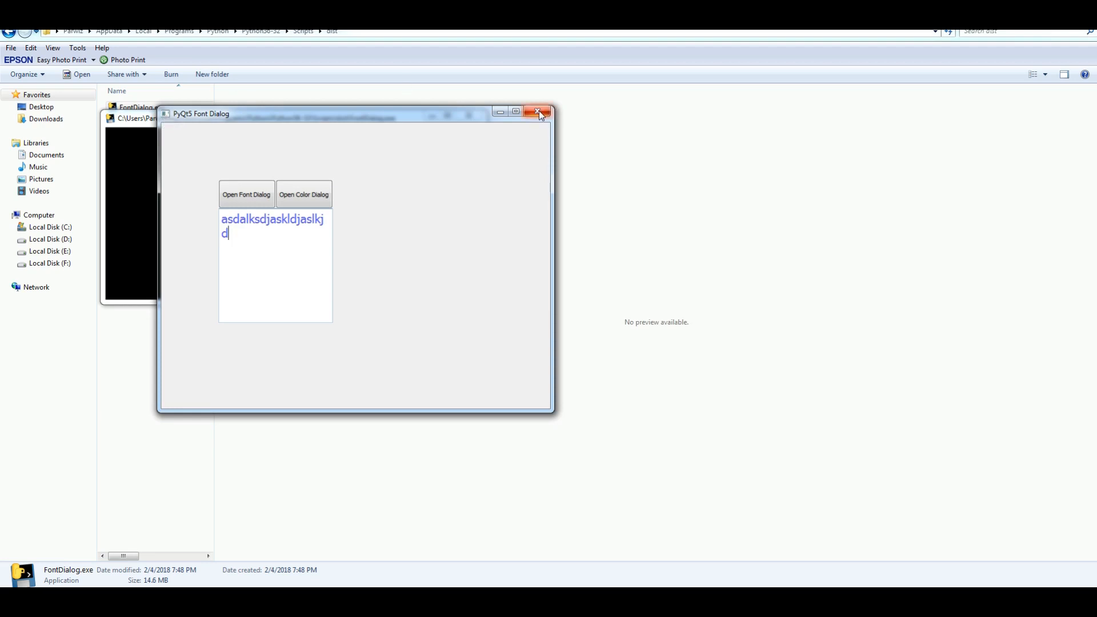
{"action": "left_click", "coordinate": [540, 112]}
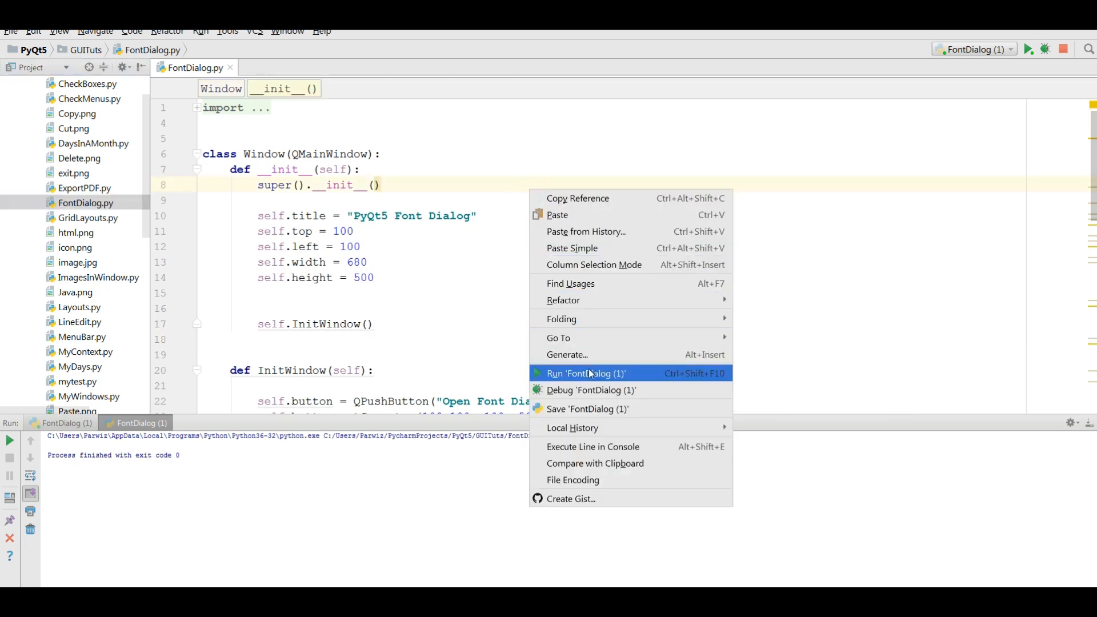
Step: Run FontDialog.py from source for comparison and close its window
{"action": "left_click", "coordinate": [585, 373]}
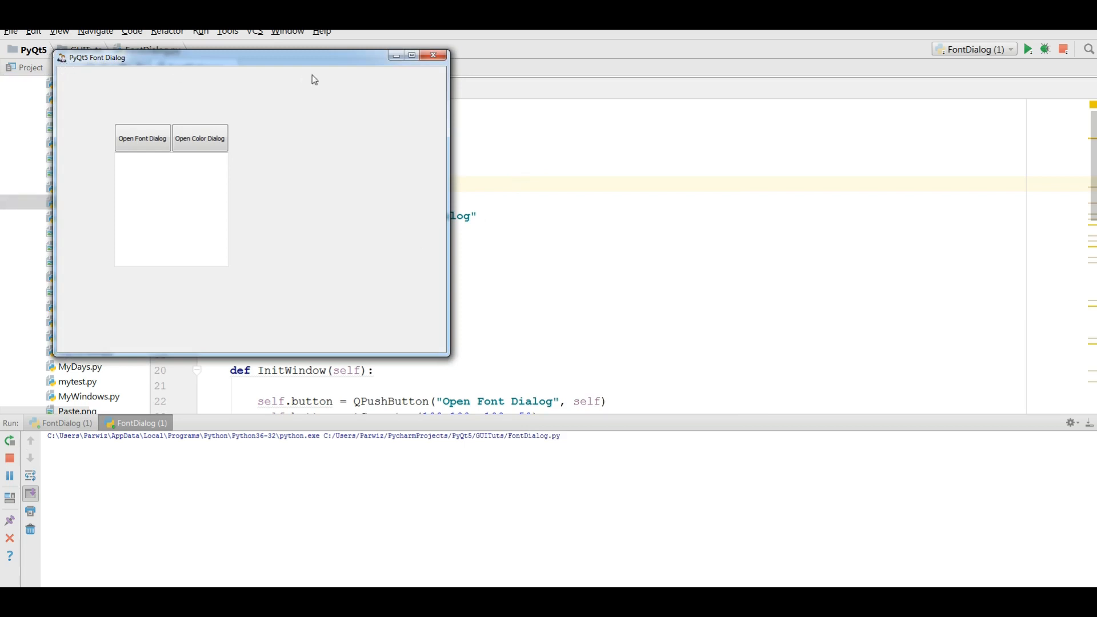
{"action": "left_click", "coordinate": [433, 55]}
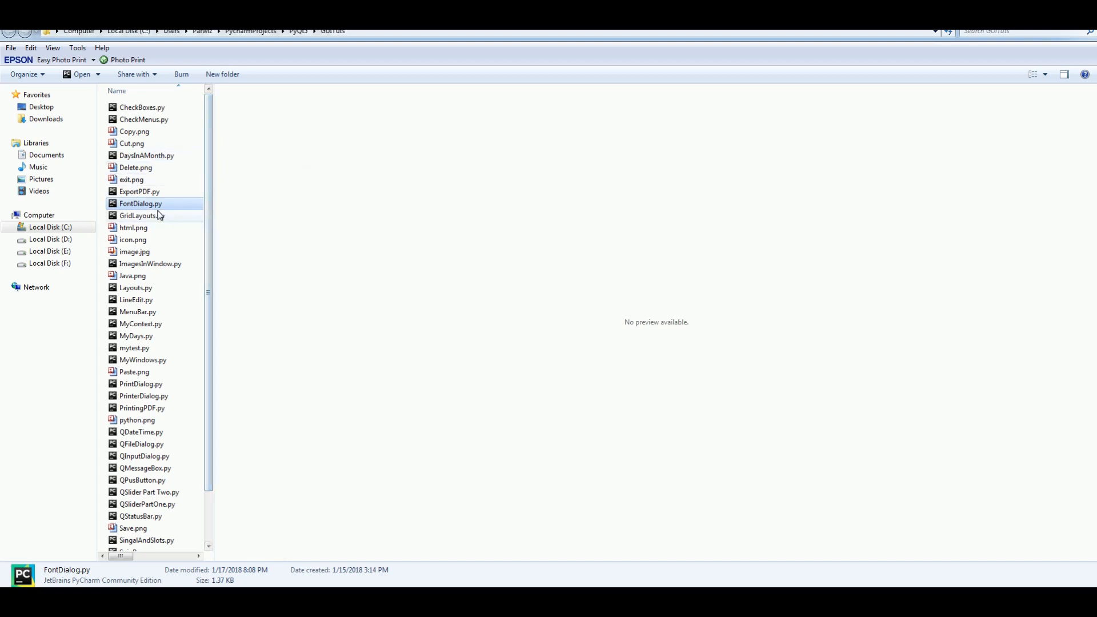
Step: Paste icon.png into dist beside FontDialog.exe and relaunch the executable to show its icon
{"action": "right_click", "coordinate": [132, 239]}
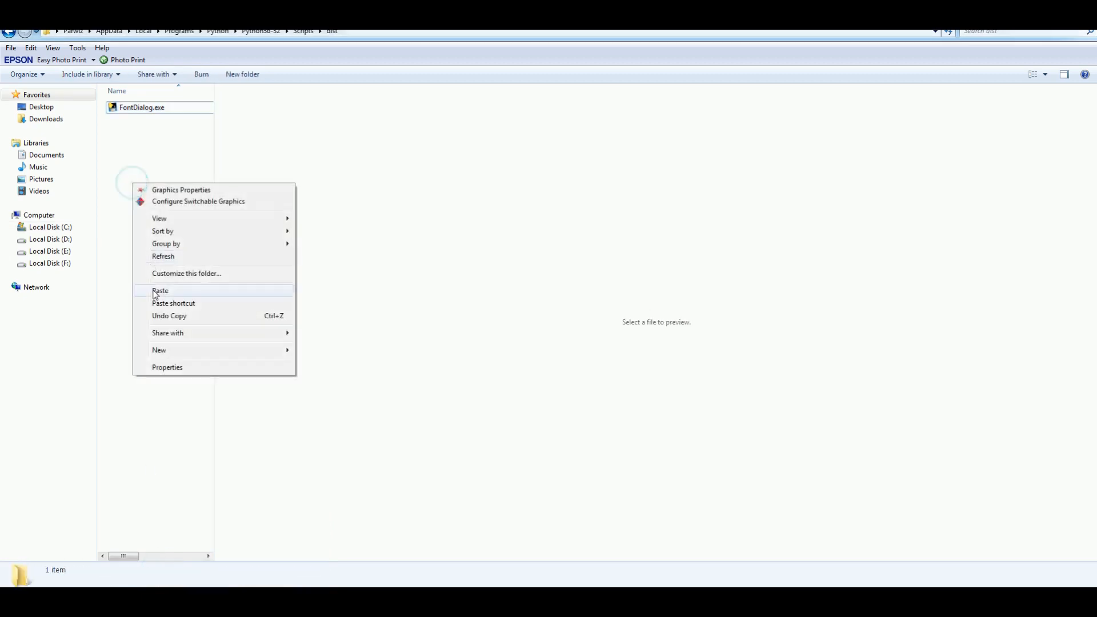
{"action": "left_click", "coordinate": [160, 290]}
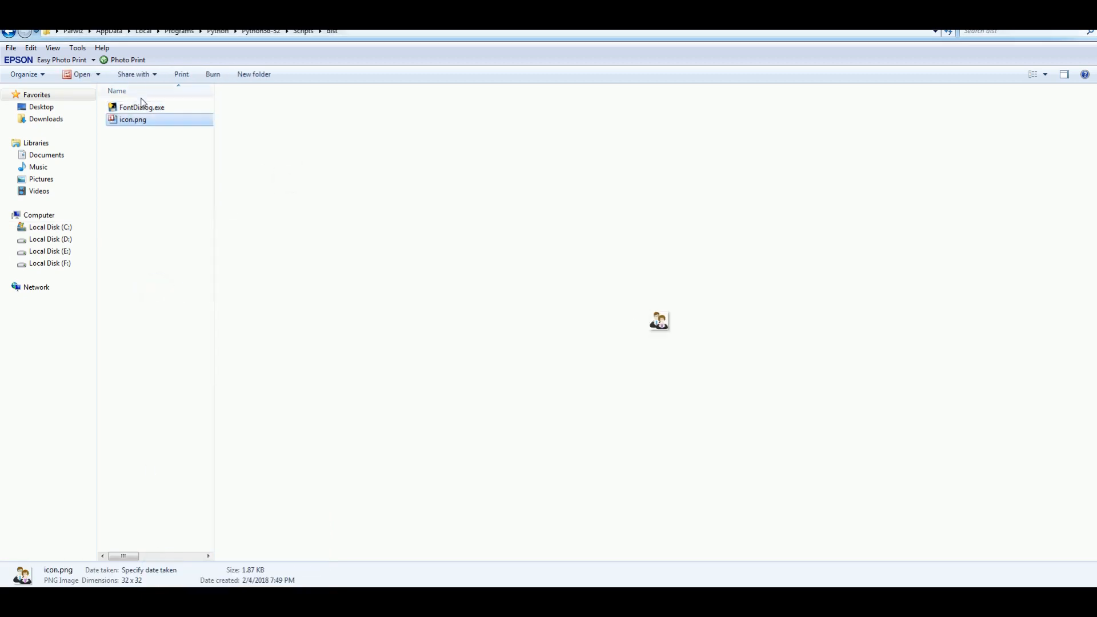
{"action": "double_click", "coordinate": [141, 108]}
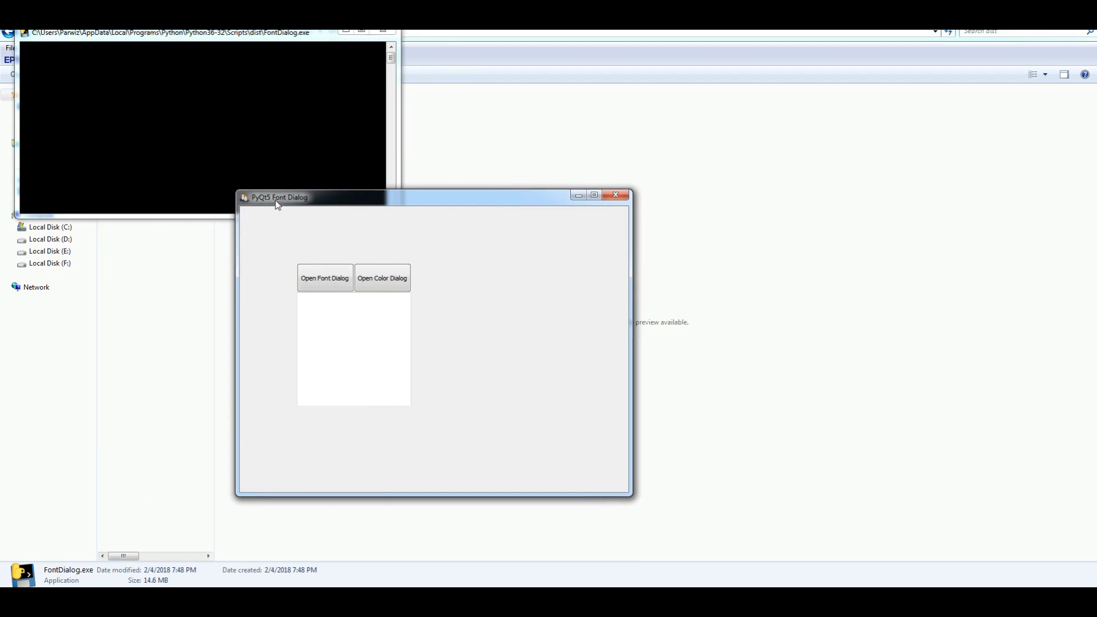
{"action": "mouse_move", "coordinate": [333, 238]}
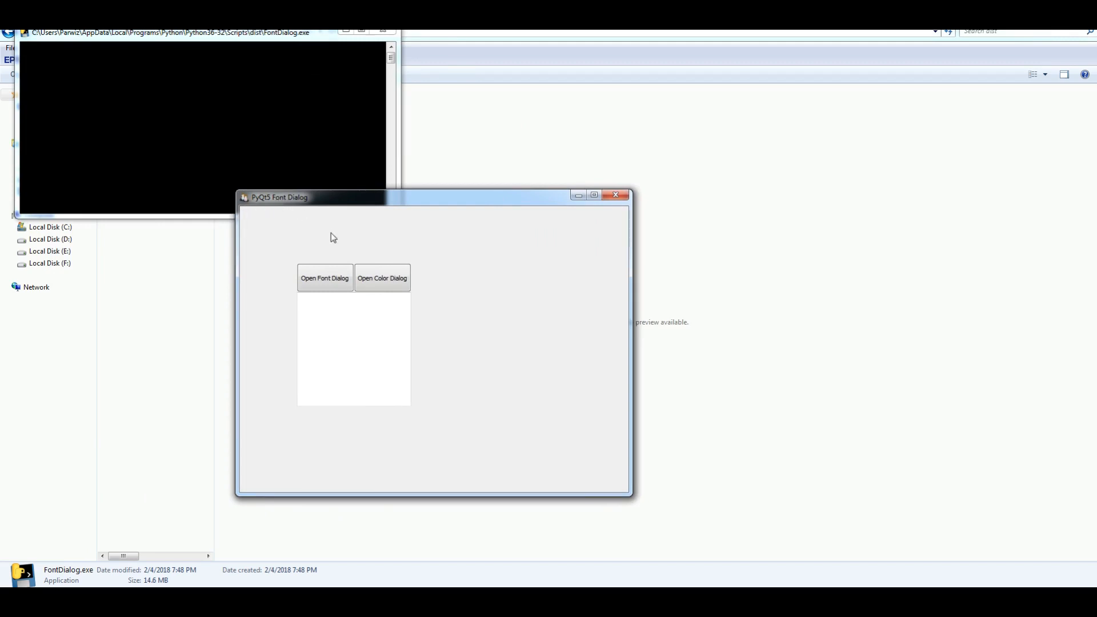